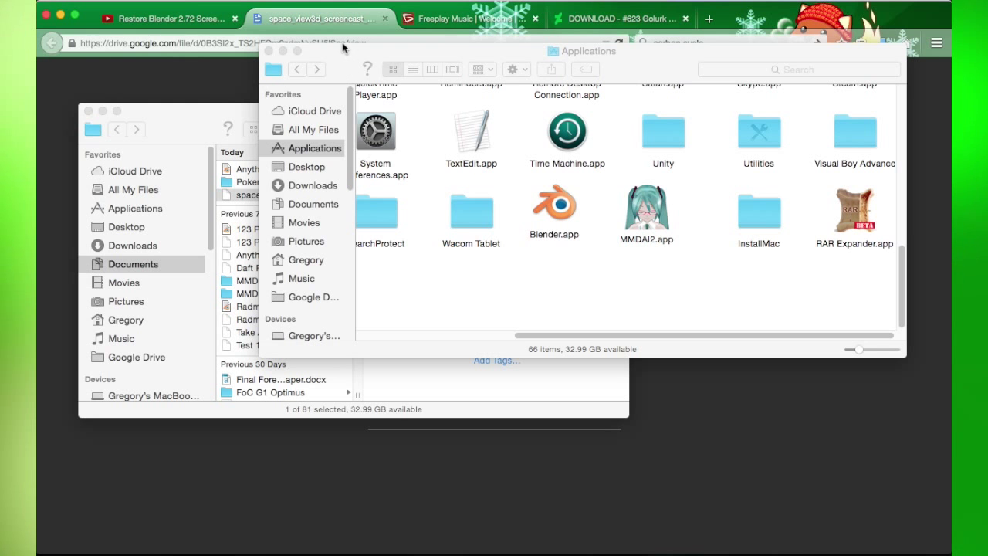
{"action": "mouse_move", "coordinate": [425, 112]}
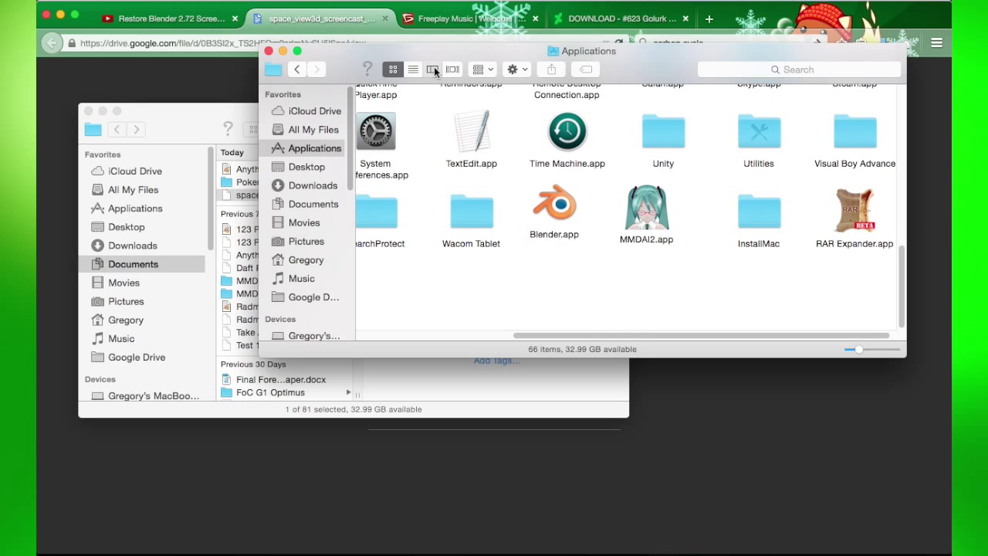
Step: Switch the Applications folder to column view and select Blender.app (version 2.72b, 235.9 MB)
{"action": "left_click", "coordinate": [432, 69]}
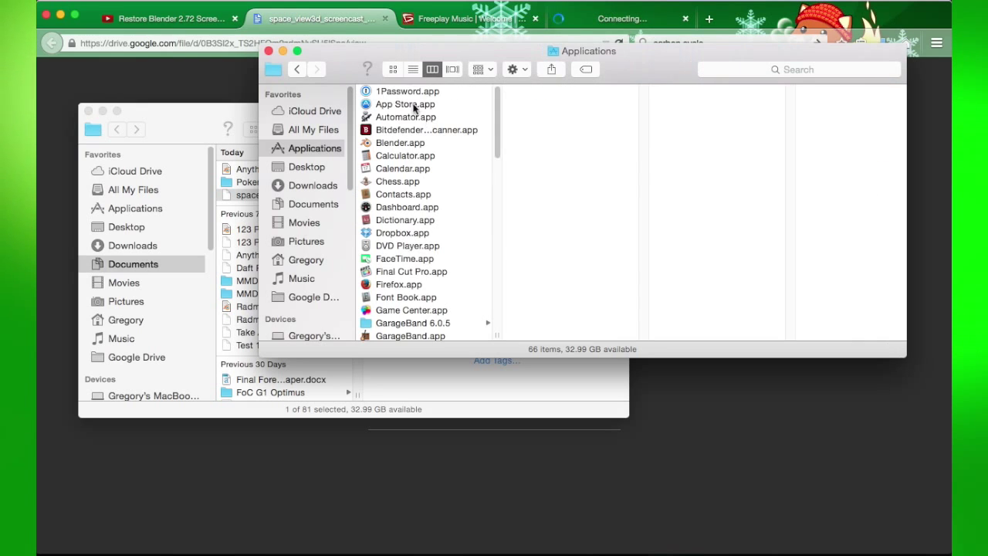
{"action": "scroll", "scroll_direction": "down", "scroll_amount": 3}
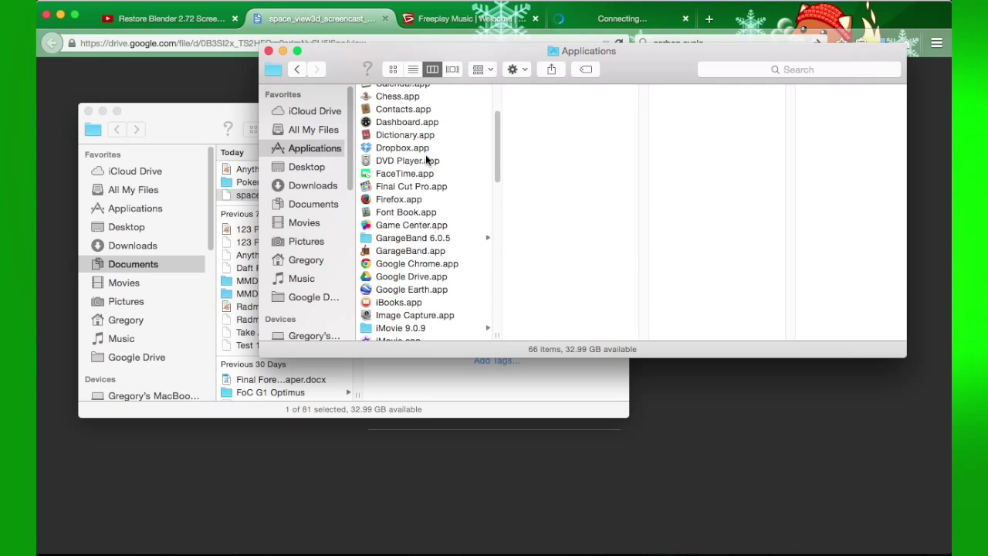
{"action": "scroll", "scroll_direction": "down", "scroll_amount": 3}
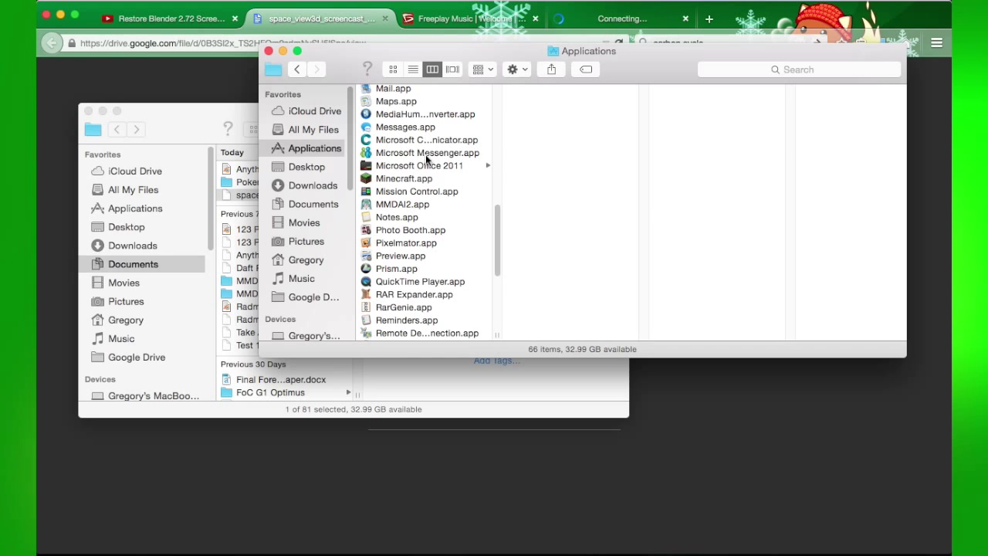
{"action": "scroll", "scroll_direction": "down", "scroll_amount": 3}
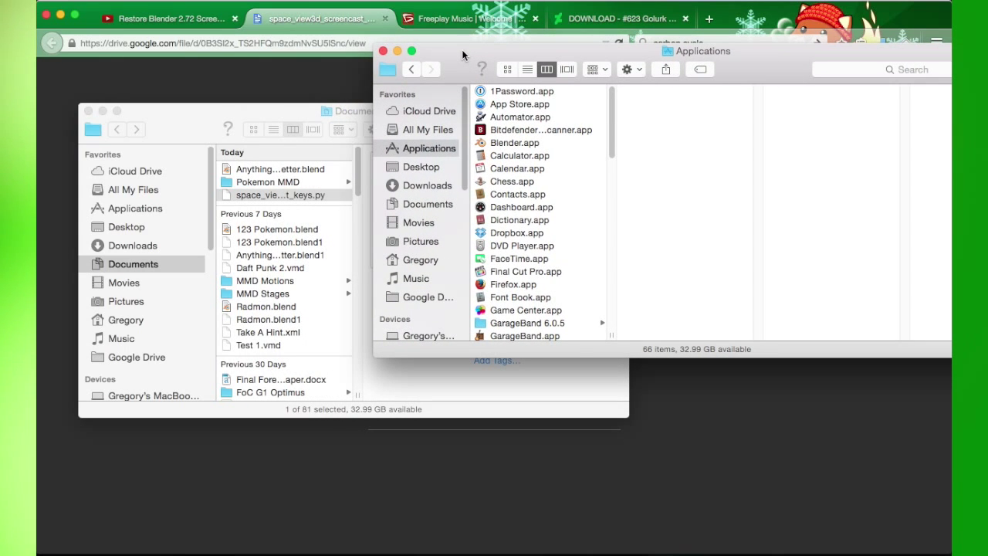
{"action": "mouse_move", "coordinate": [307, 193]}
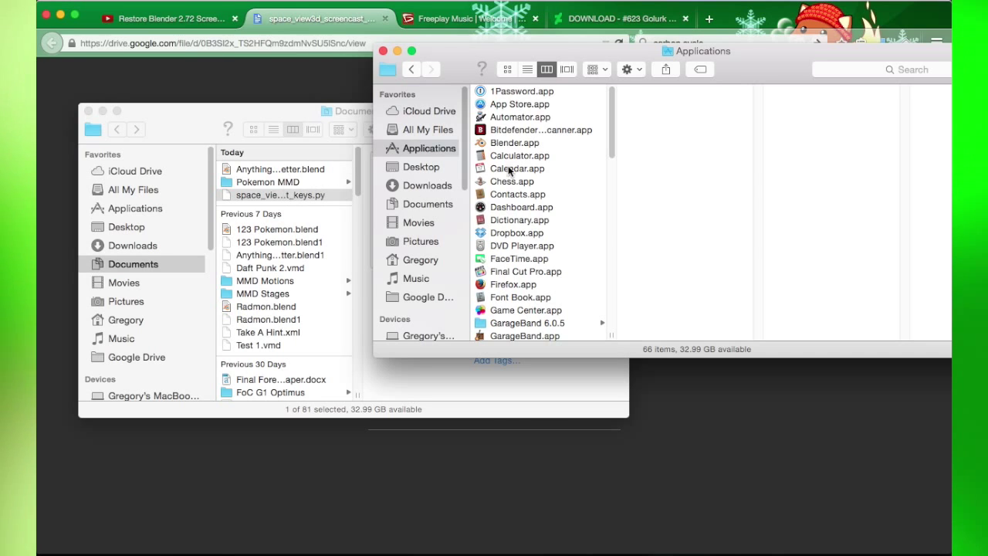
{"action": "left_click", "coordinate": [514, 143]}
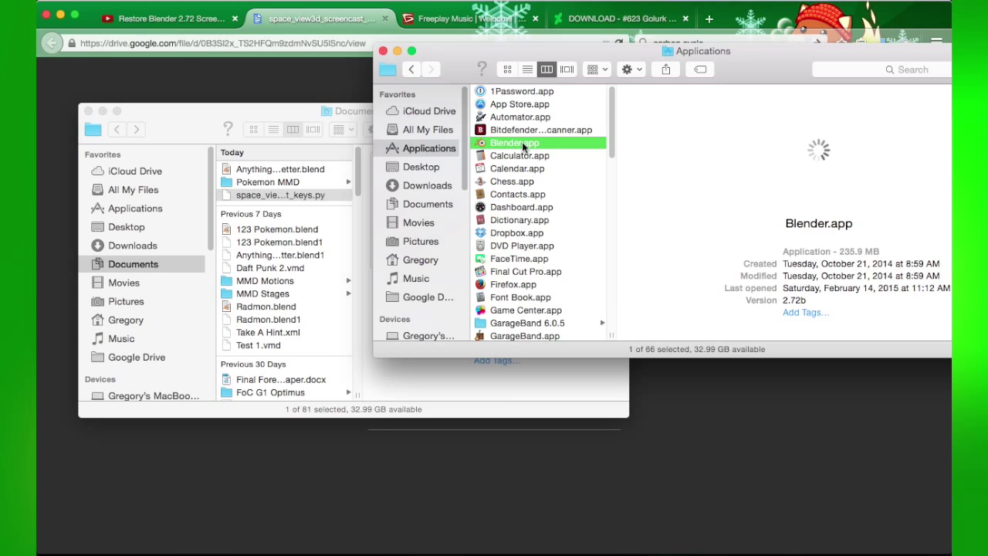
Step: Show Blender.app's package contents and browse Contents down into the Resources folder
{"action": "right_click", "coordinate": [514, 142]}
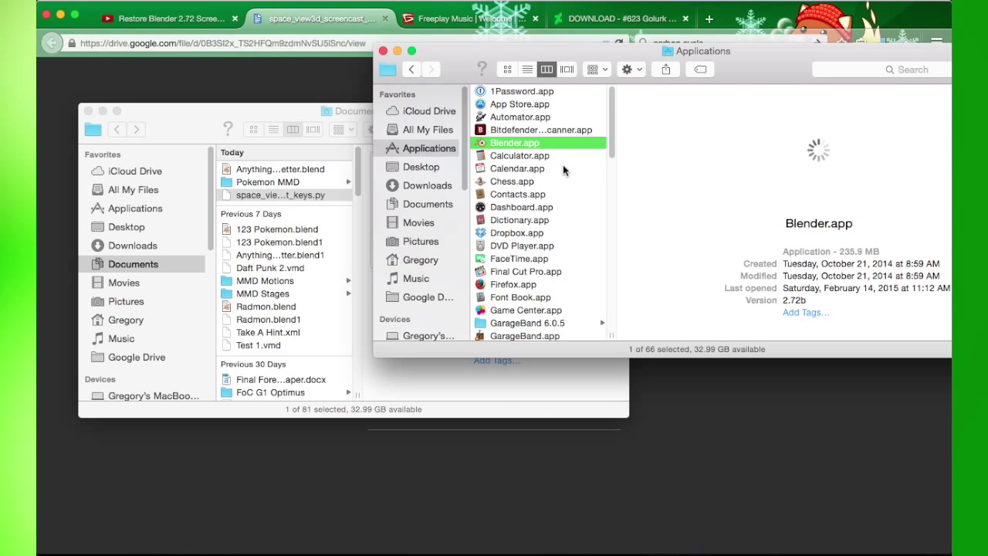
{"action": "double_click", "coordinate": [514, 142]}
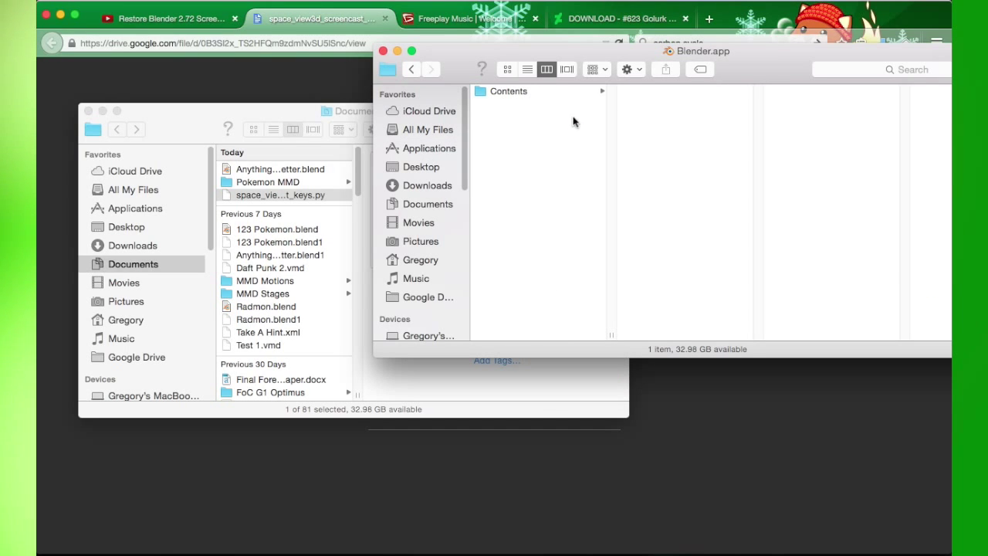
{"action": "left_click", "coordinate": [508, 91]}
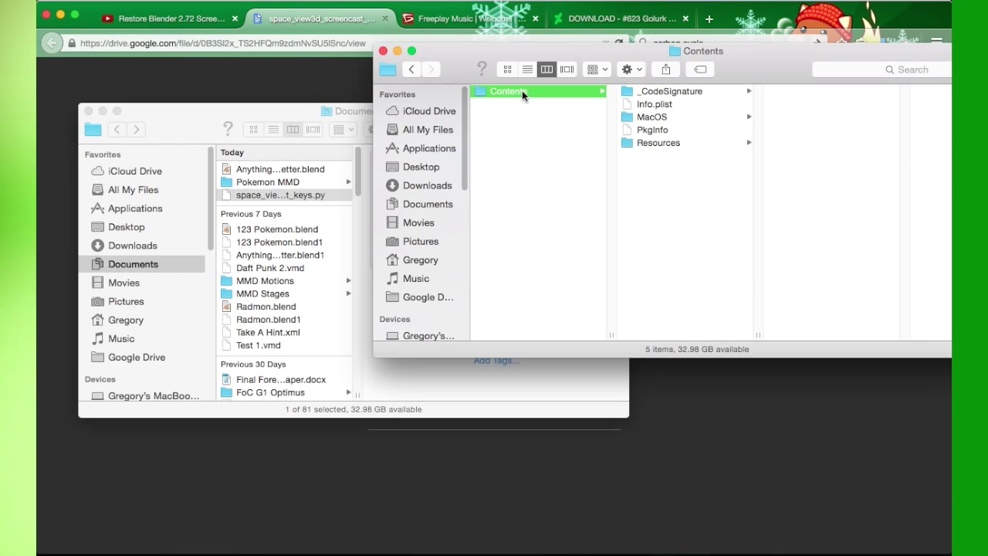
{"action": "left_click", "coordinate": [653, 116]}
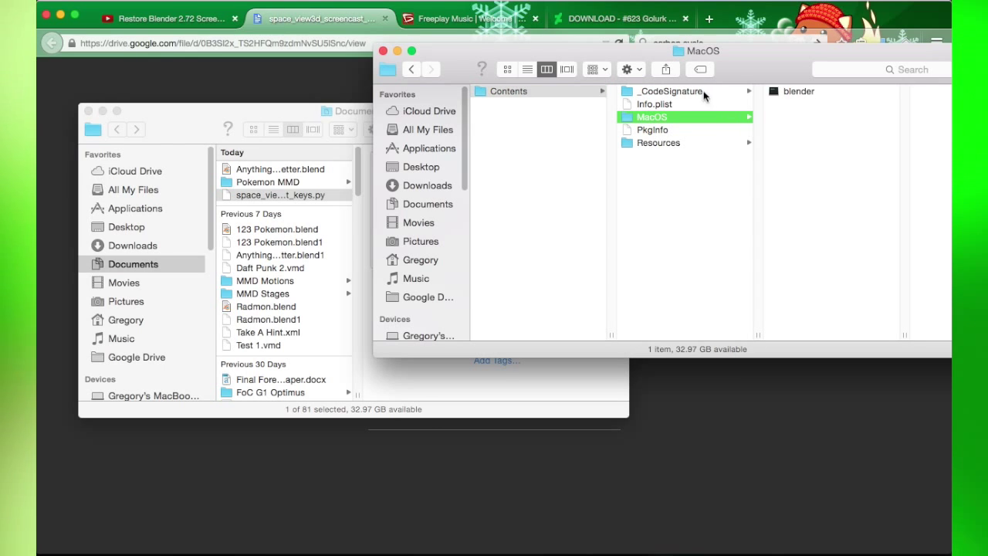
{"action": "left_click", "coordinate": [670, 91]}
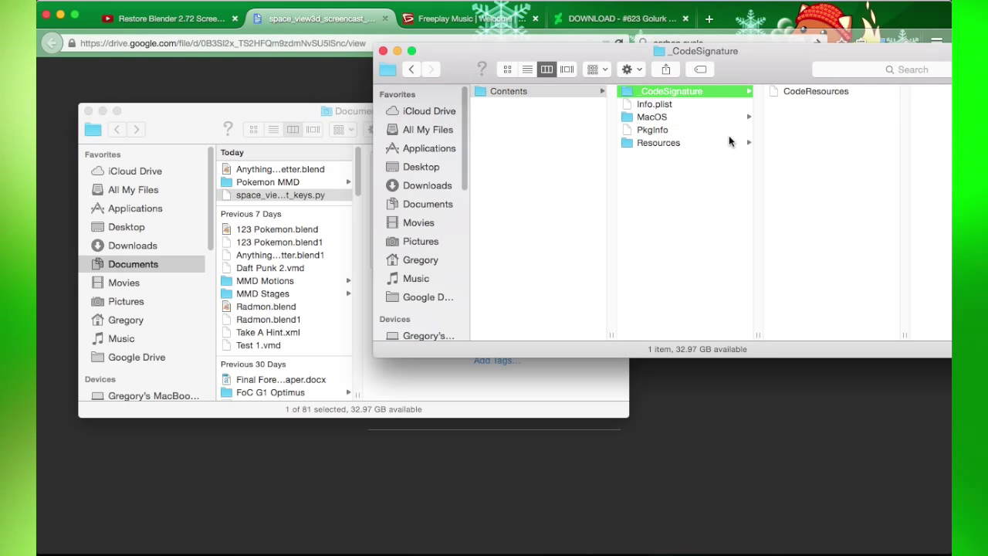
{"action": "left_click", "coordinate": [657, 142]}
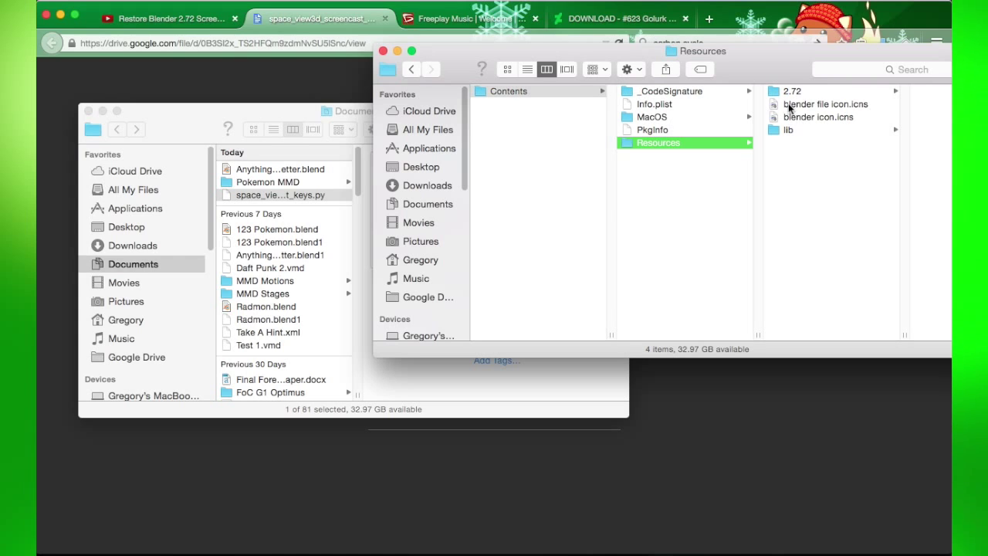
Step: Browse 2.72 > python > lib into the python3.4 folder and scroll its 193 items
{"action": "left_click", "coordinate": [791, 91]}
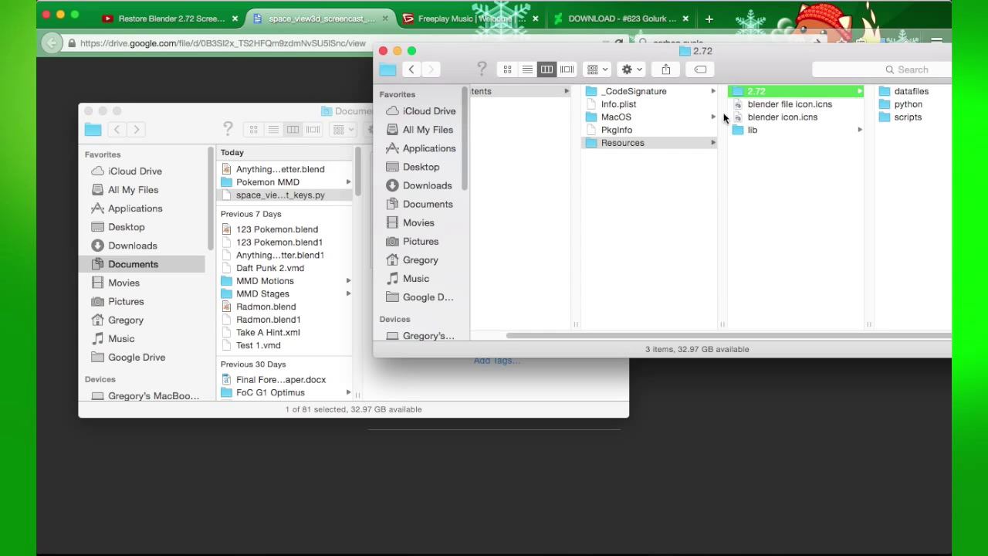
{"action": "left_click", "coordinate": [622, 143]}
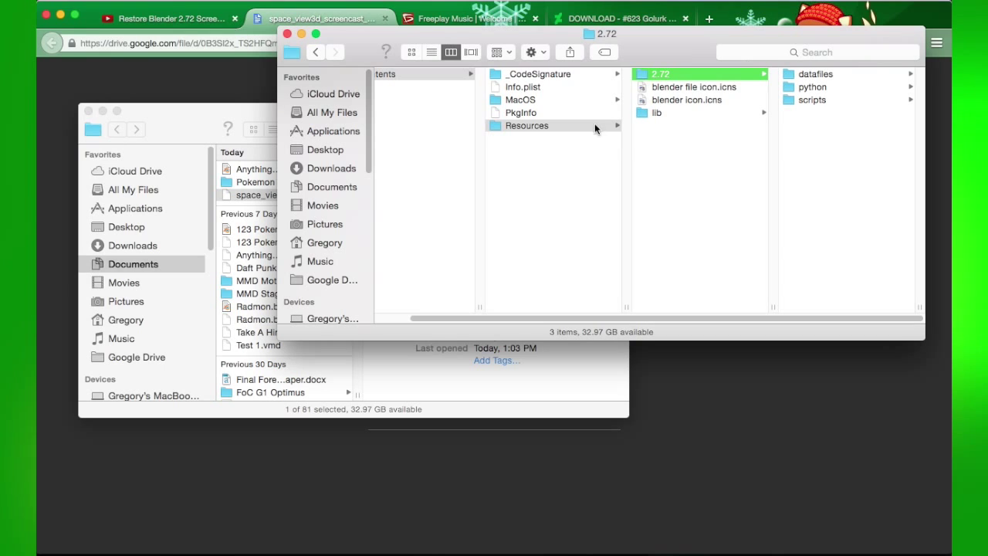
{"action": "mouse_move", "coordinate": [748, 157]}
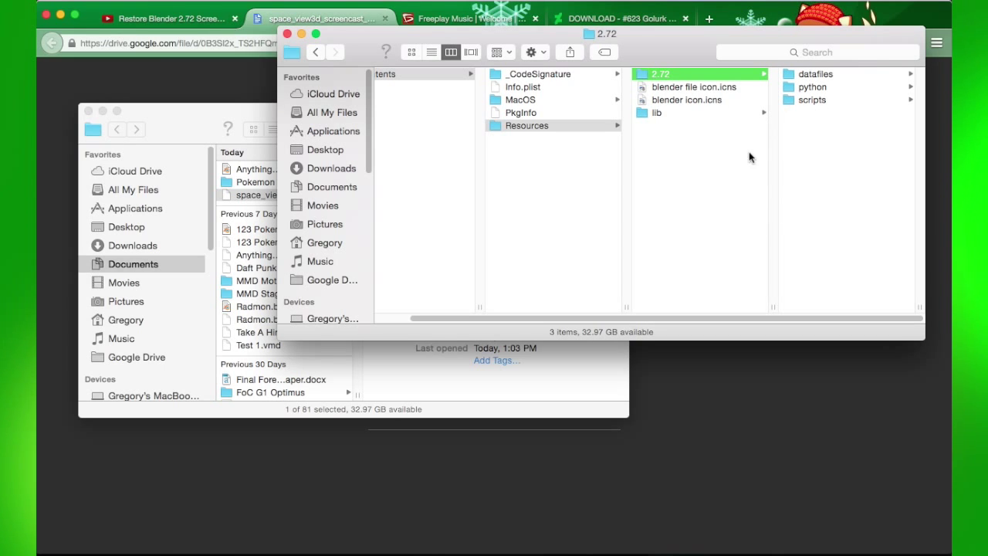
{"action": "mouse_move", "coordinate": [837, 95]}
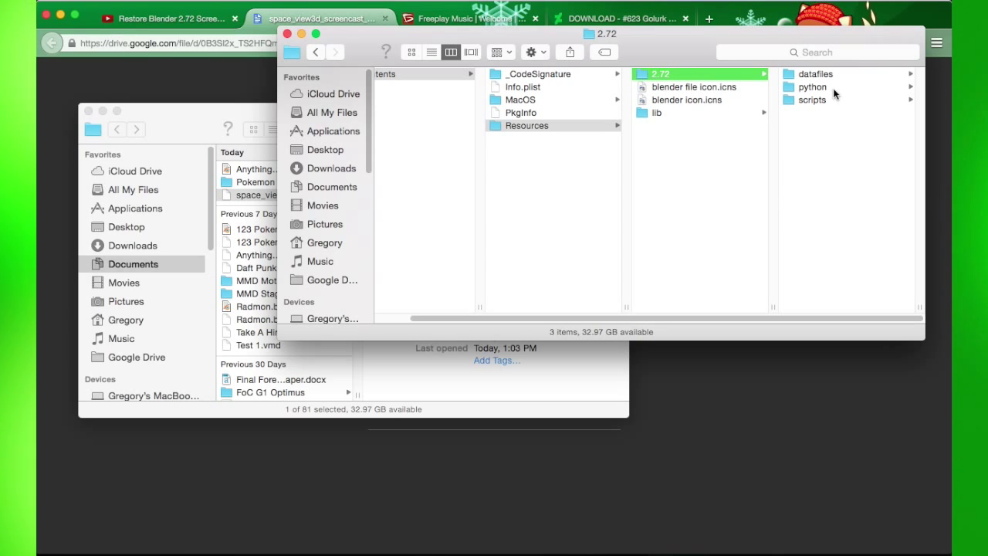
{"action": "left_click", "coordinate": [812, 87]}
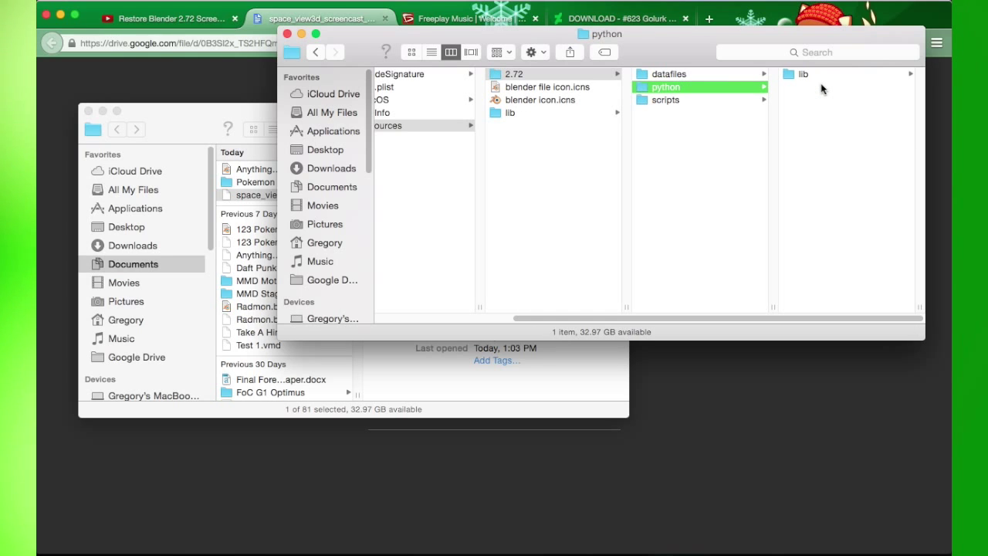
{"action": "left_click", "coordinate": [804, 73]}
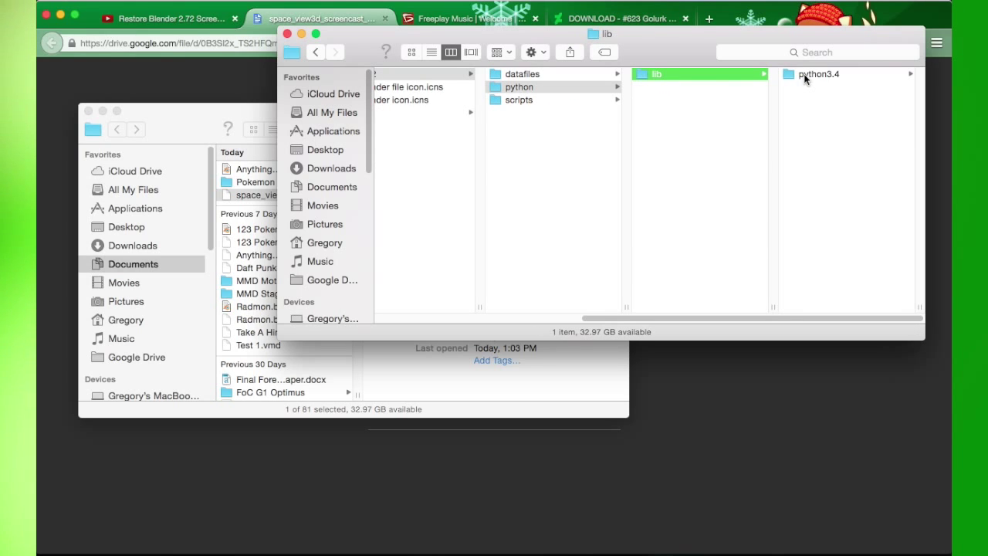
{"action": "mouse_move", "coordinate": [833, 81]}
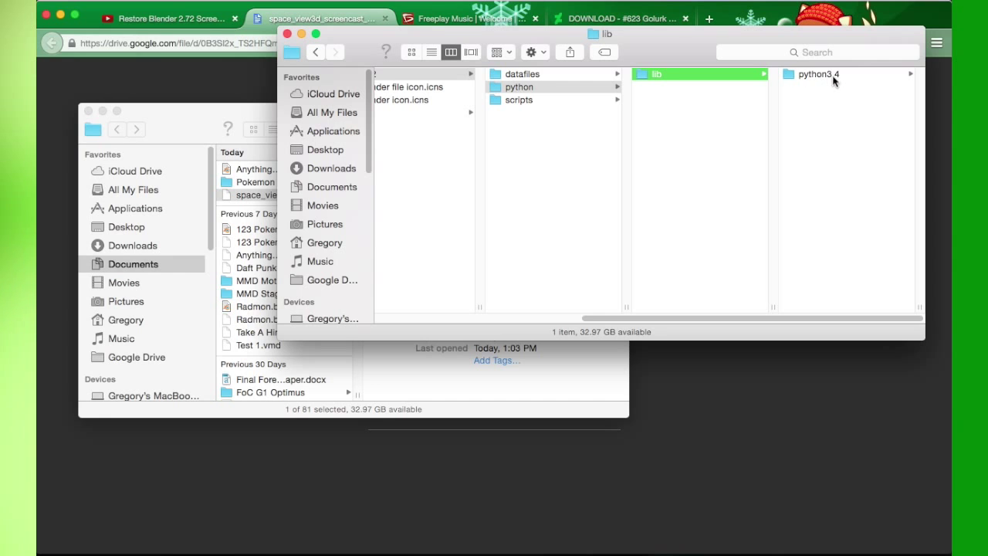
{"action": "left_click", "coordinate": [818, 73]}
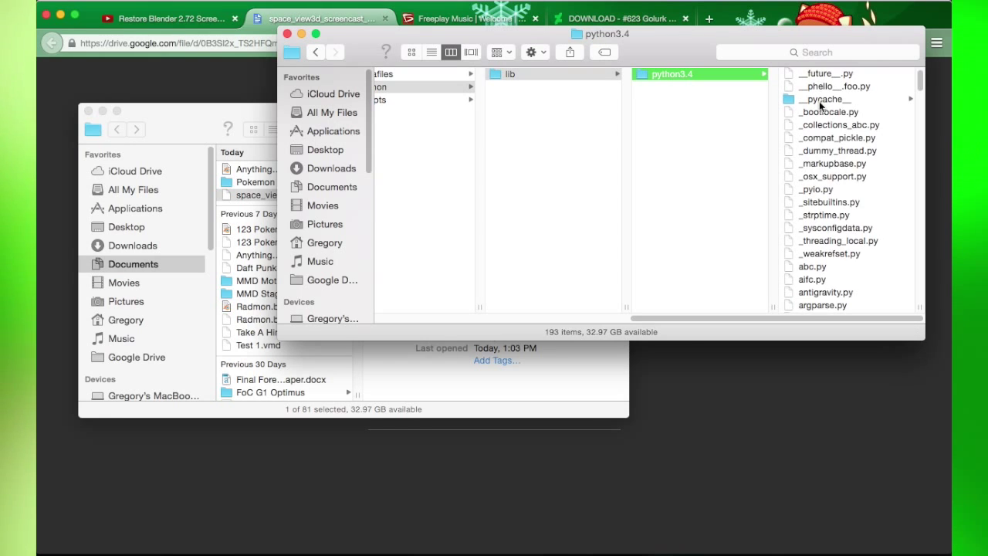
{"action": "scroll", "scroll_direction": "down", "scroll_amount": 3}
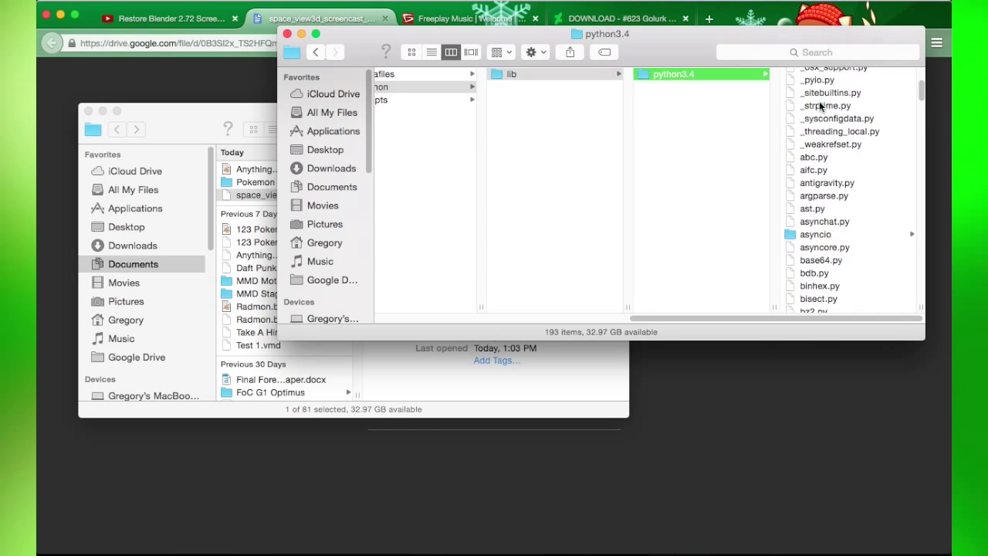
{"action": "scroll", "scroll_direction": "down", "scroll_amount": 3}
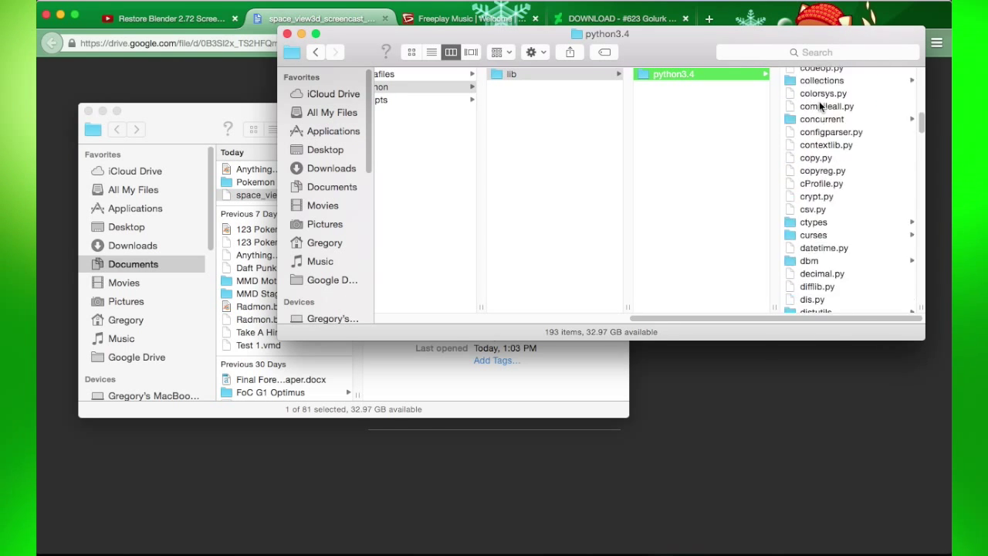
{"action": "scroll", "scroll_direction": "down", "scroll_amount": 3}
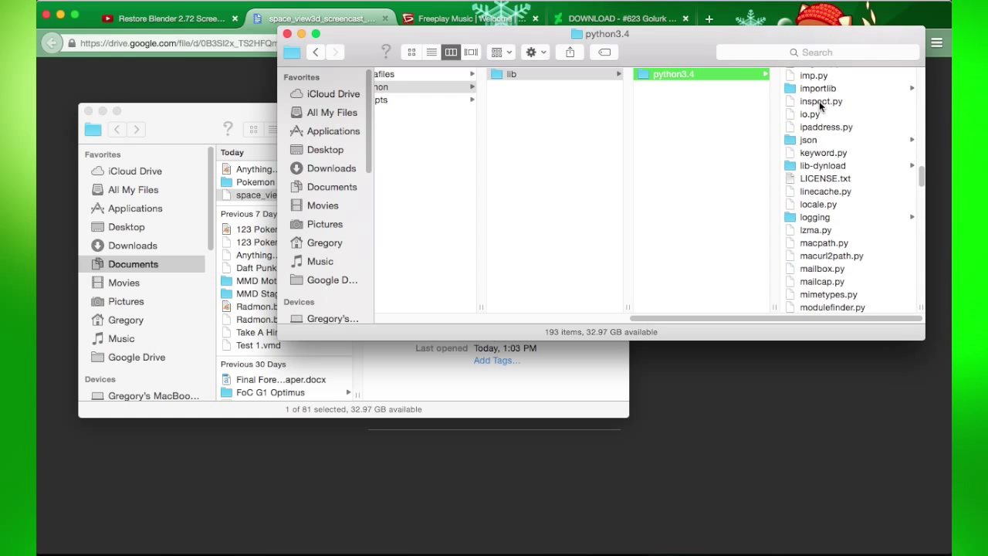
{"action": "scroll", "scroll_direction": "down", "scroll_amount": 3}
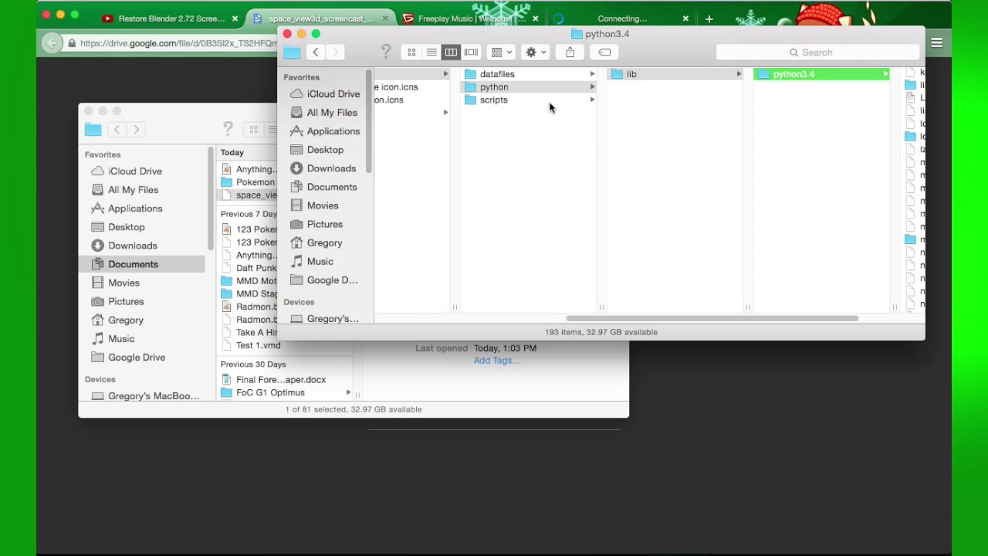
Step: Put space_view3d_screencast_keys.py into scripts > addons, then launch Blender from the Dock
{"action": "left_click", "coordinate": [494, 100]}
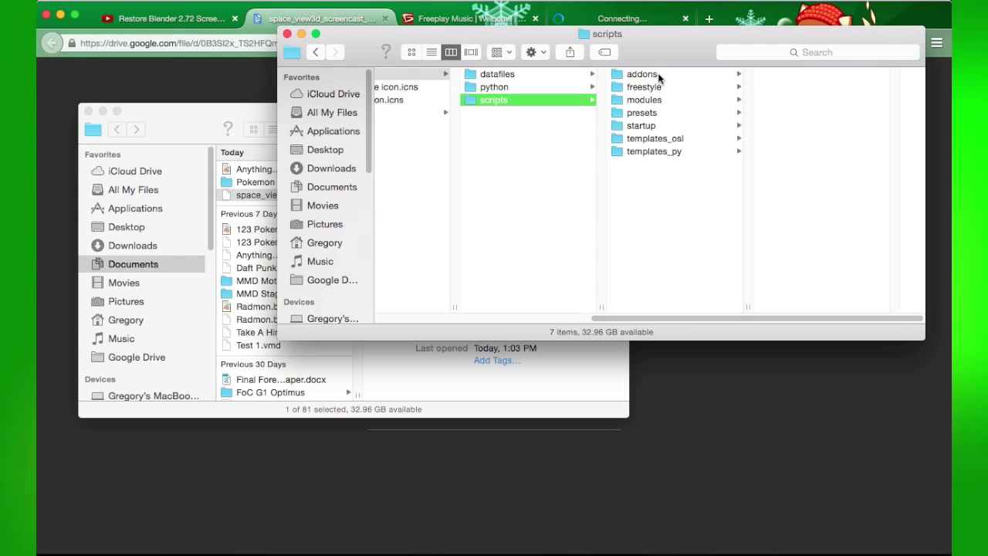
{"action": "left_click", "coordinate": [642, 73]}
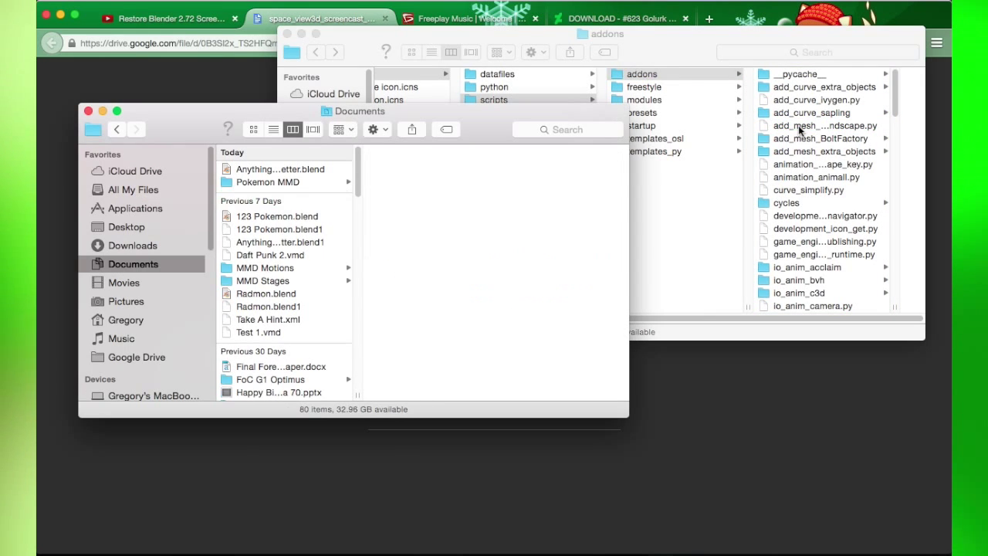
{"action": "left_click", "coordinate": [694, 305]}
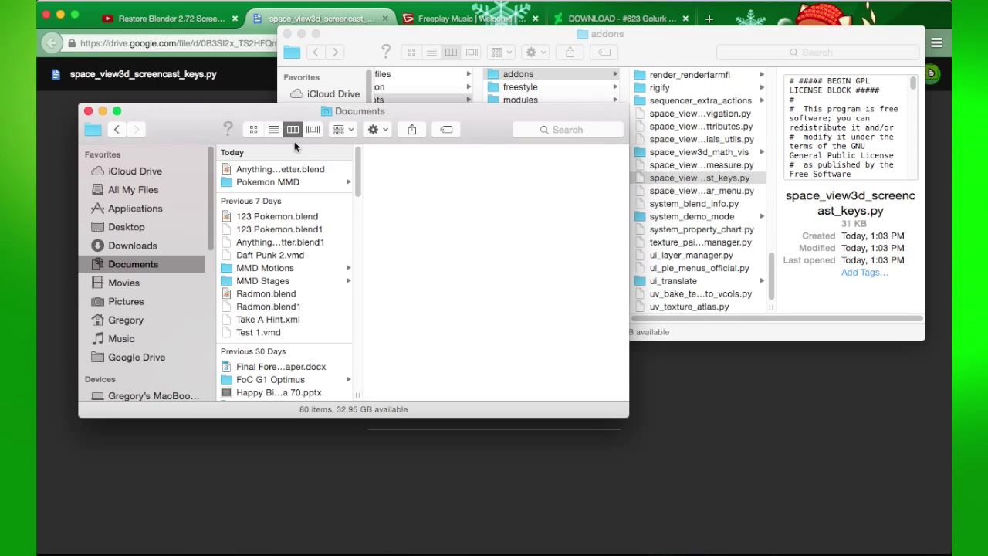
{"action": "mouse_move", "coordinate": [142, 124]}
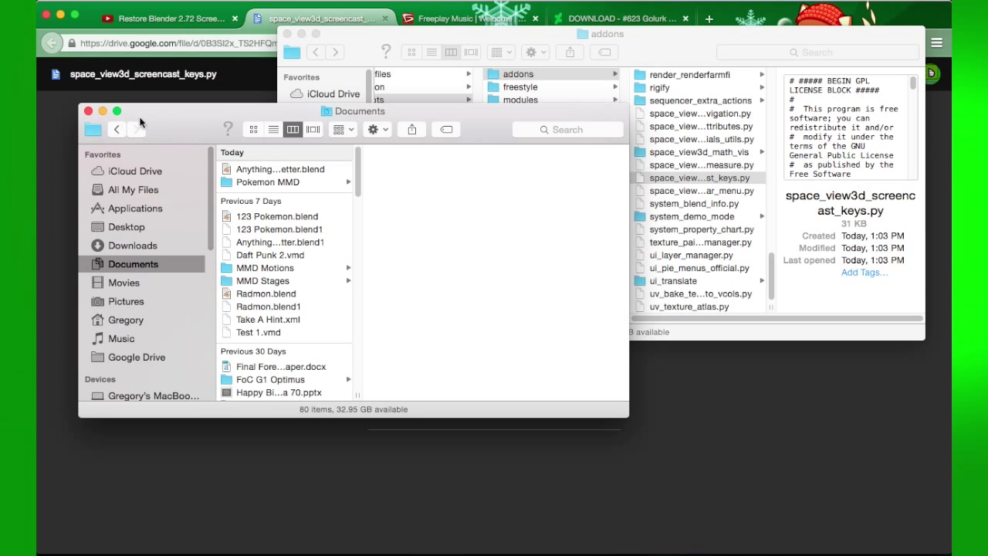
{"action": "mouse_move", "coordinate": [290, 521]}
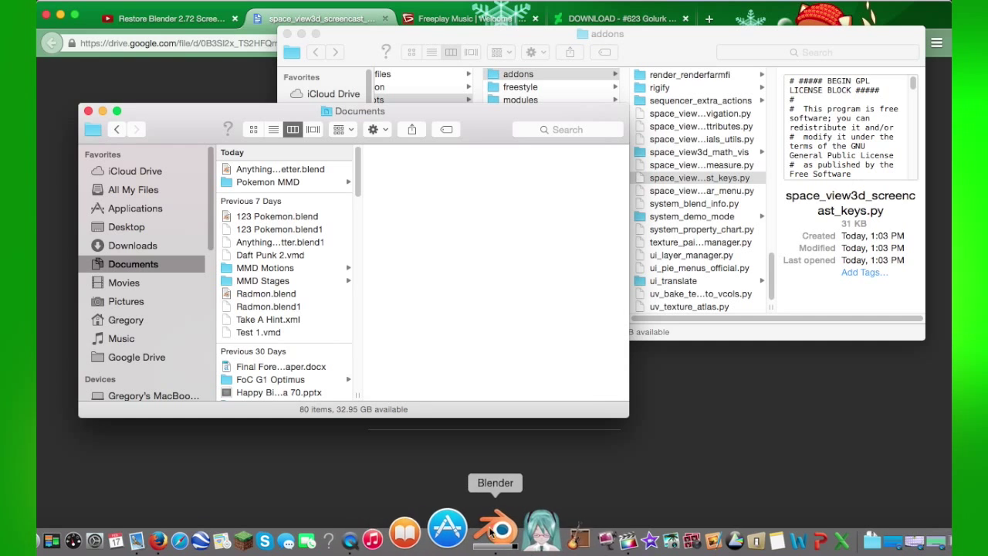
{"action": "left_click", "coordinate": [494, 530]}
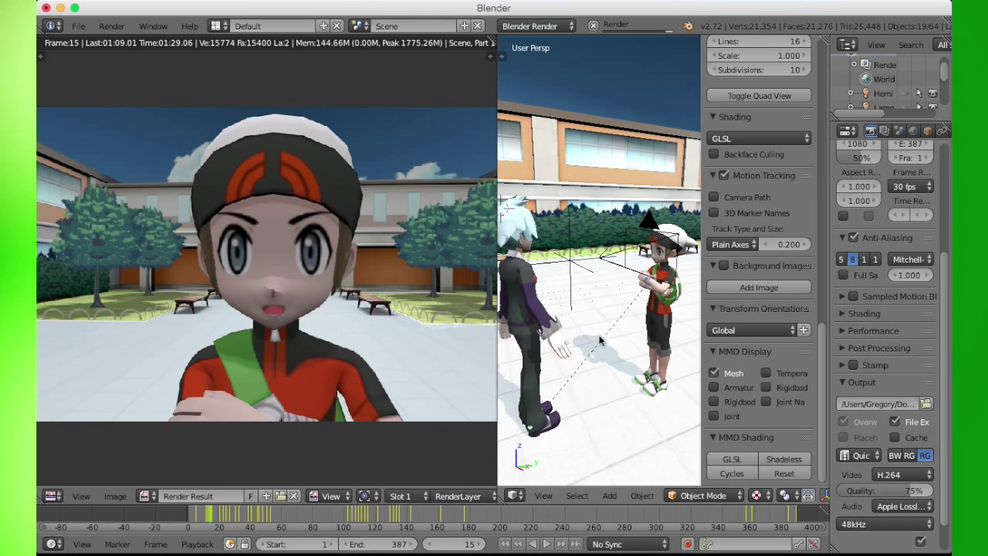
{"action": "mouse_move", "coordinate": [587, 363]}
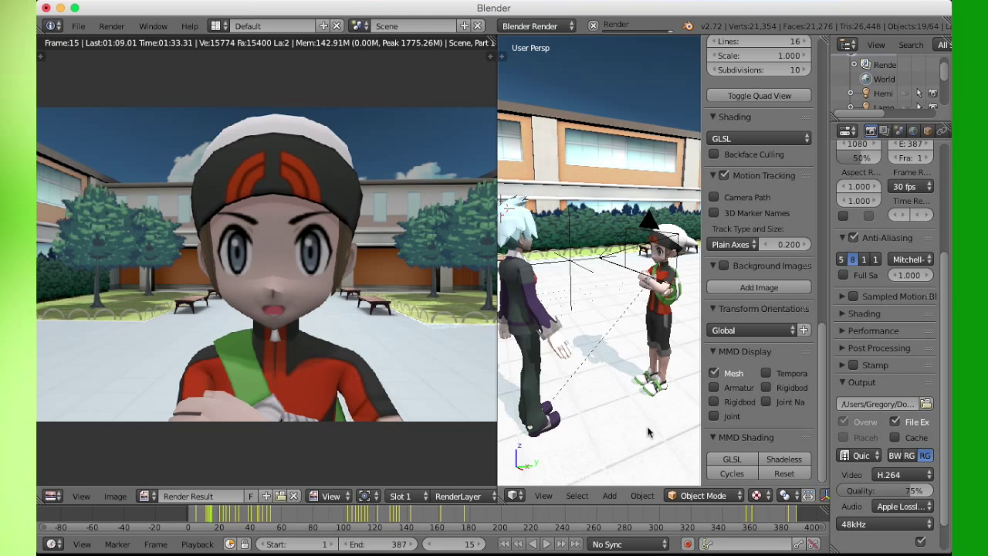
{"action": "mouse_move", "coordinate": [577, 415]}
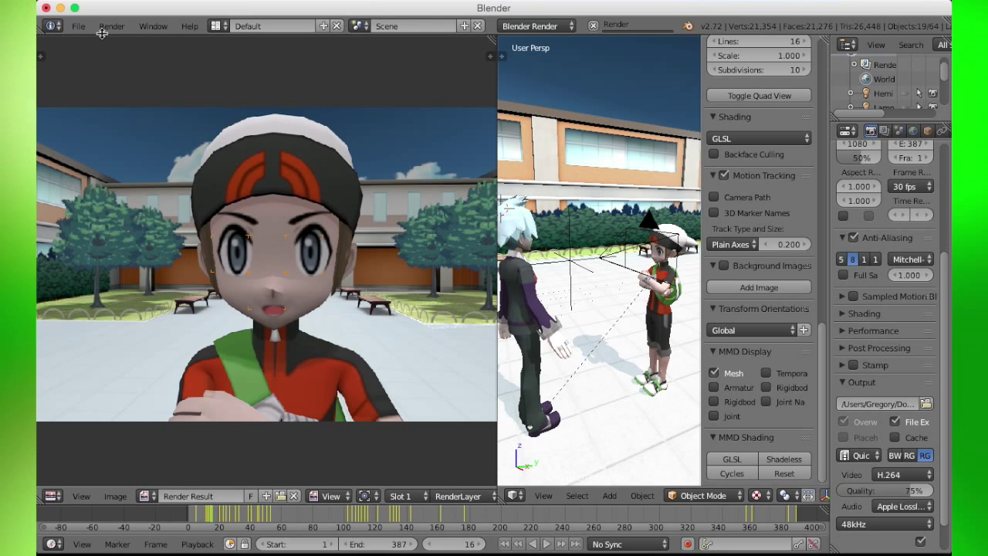
Step: Open Blender's File menu over the character scene
{"action": "left_click", "coordinate": [78, 26]}
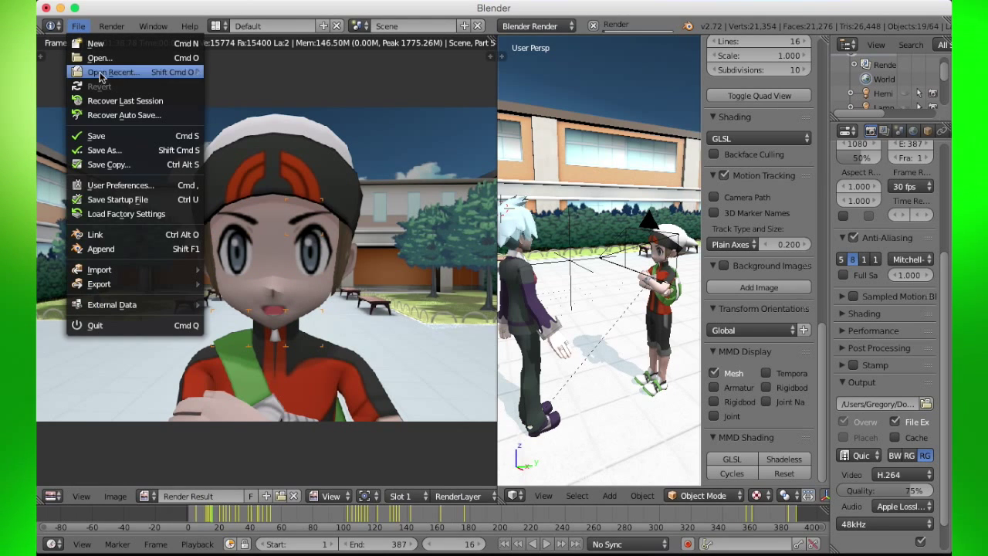
{"action": "mouse_move", "coordinate": [120, 184]}
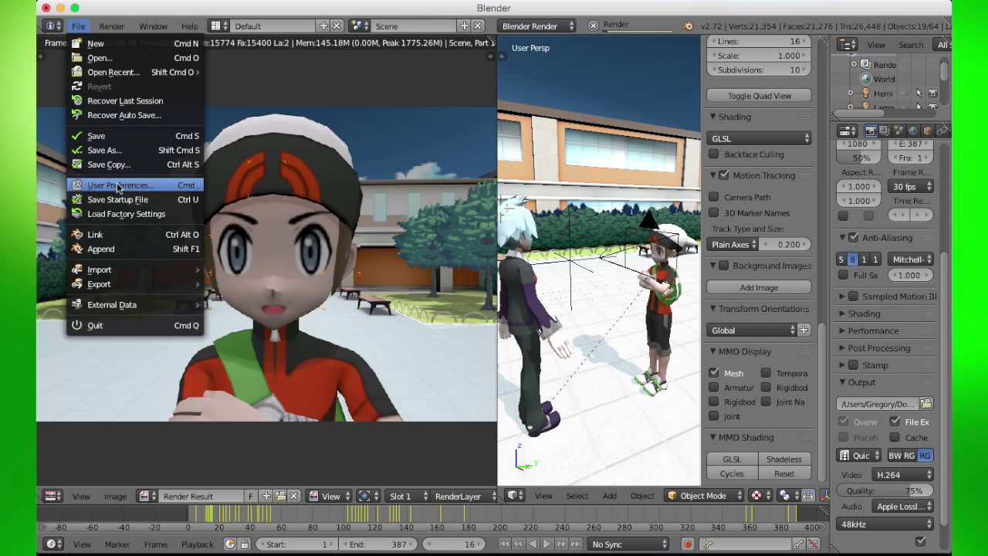
Step: Open User Preferences on the Addons tab and scroll through the installed add-on list
{"action": "left_click", "coordinate": [120, 184]}
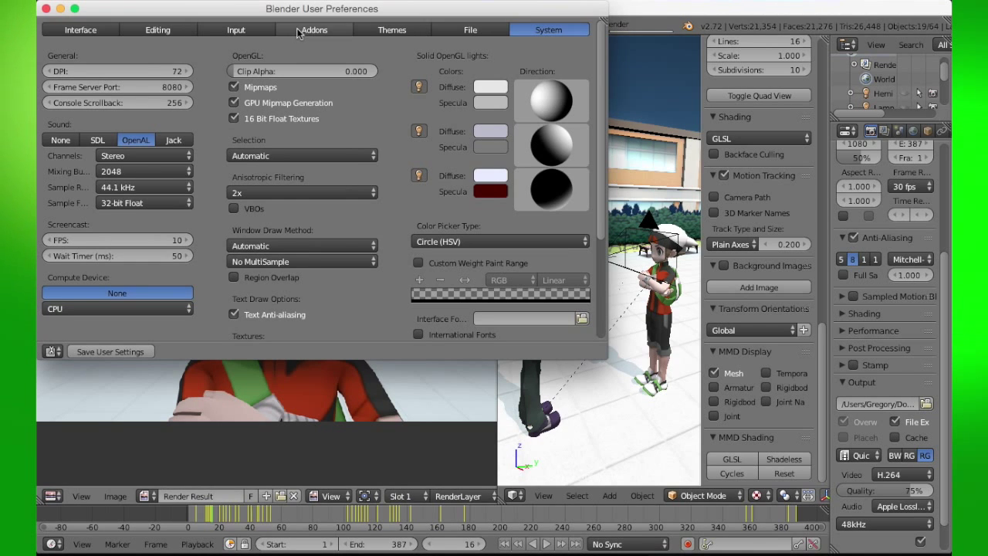
{"action": "left_click", "coordinate": [313, 29]}
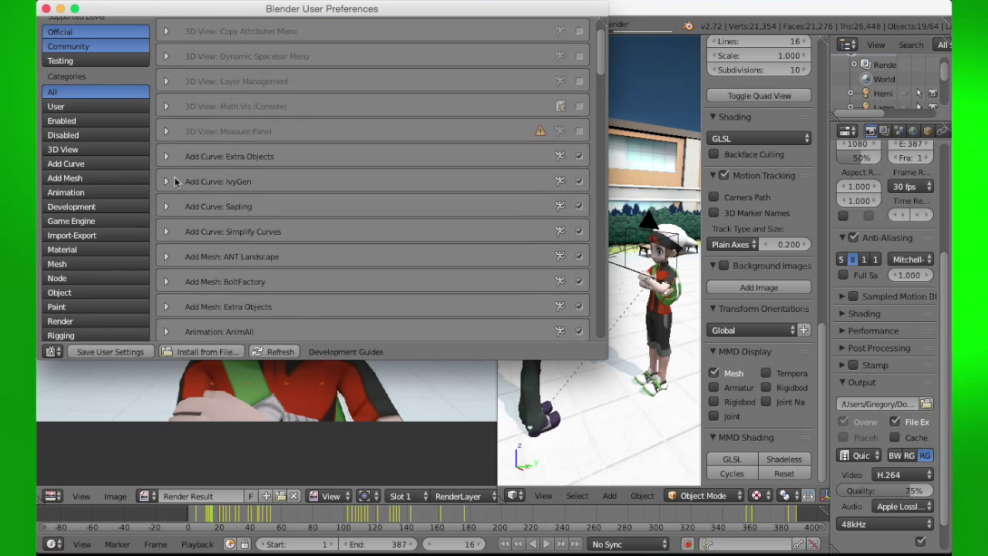
{"action": "scroll", "scroll_direction": "down", "scroll_amount": 3}
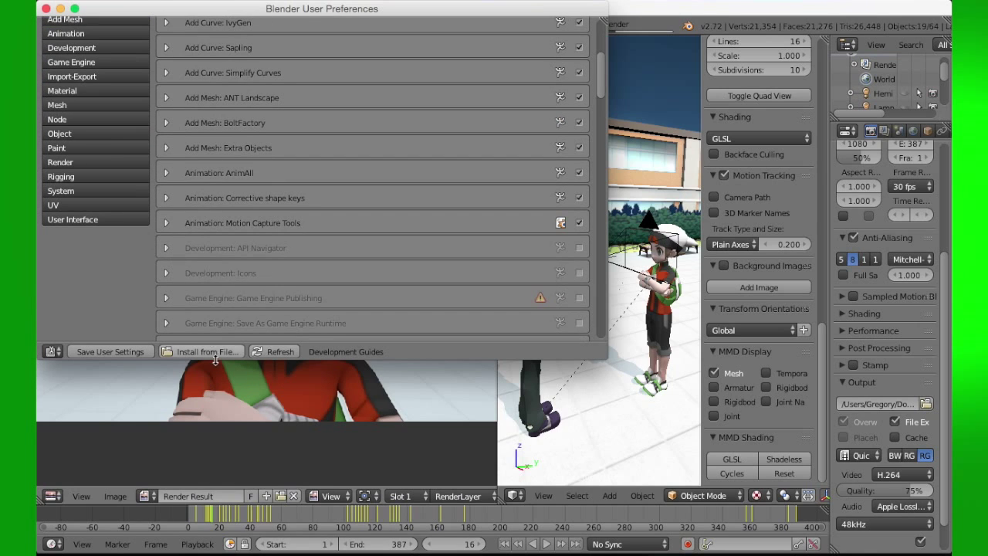
{"action": "mouse_move", "coordinate": [299, 250]}
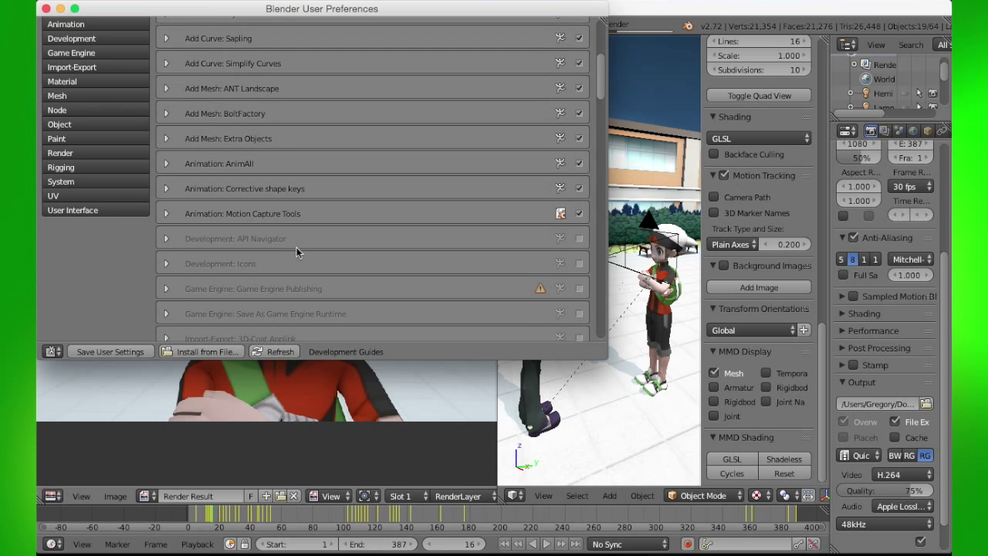
{"action": "scroll", "scroll_direction": "down", "scroll_amount": 3}
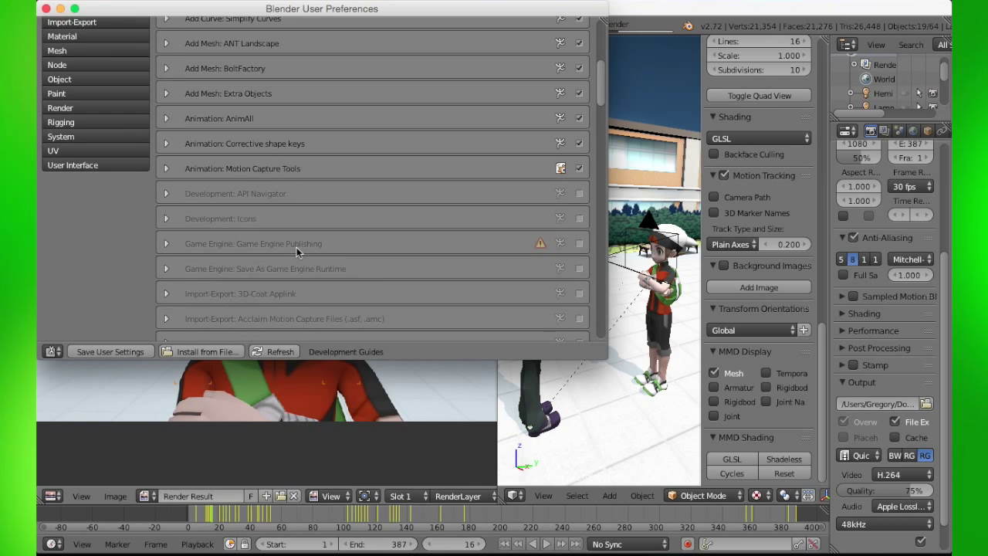
{"action": "scroll", "scroll_direction": "down", "scroll_amount": 3}
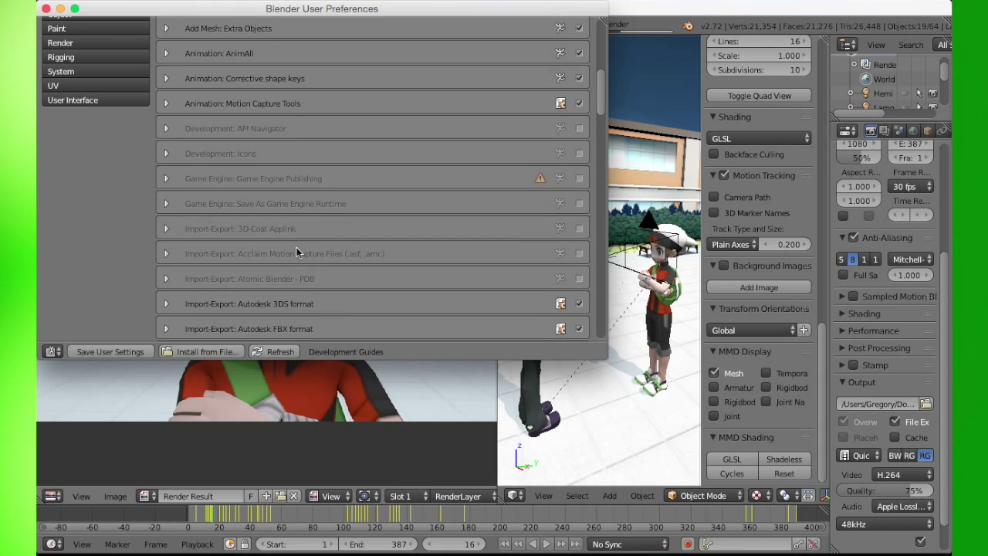
{"action": "scroll", "scroll_direction": "down", "scroll_amount": 3}
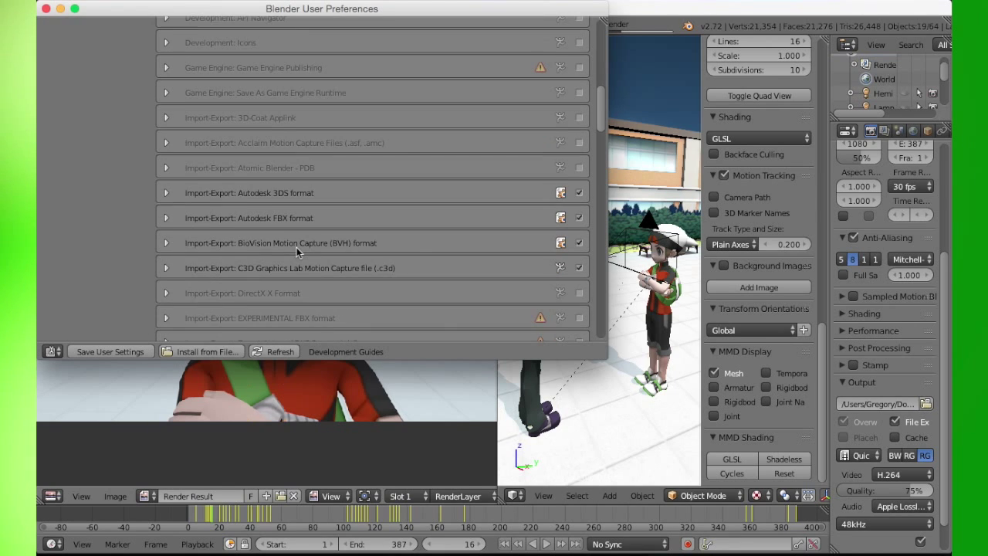
{"action": "scroll", "scroll_direction": "down", "scroll_amount": 3}
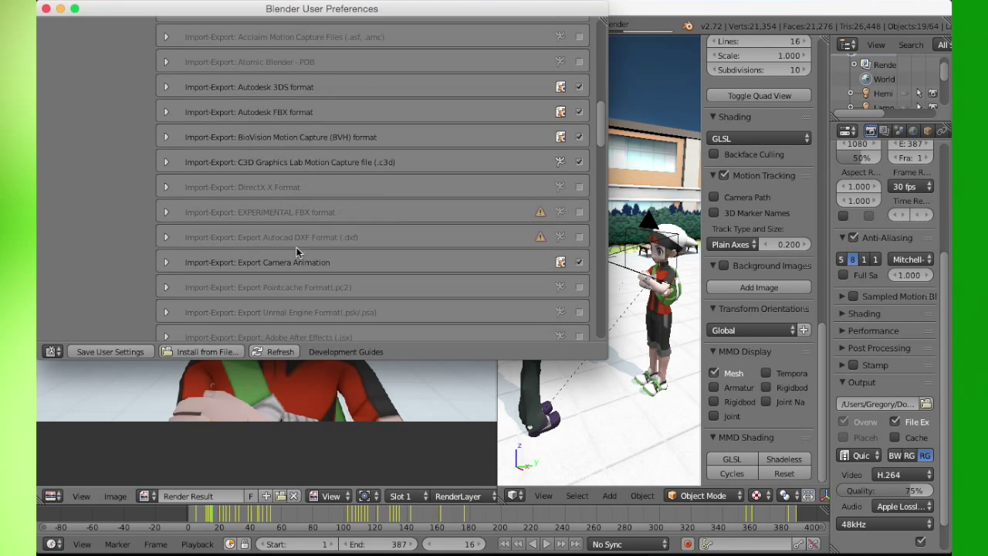
{"action": "scroll", "scroll_direction": "down", "scroll_amount": 3}
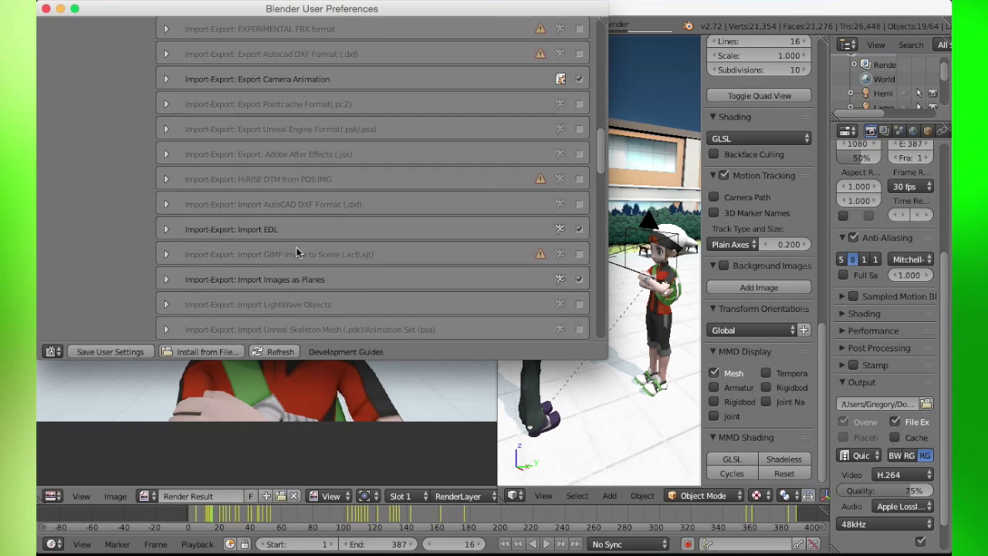
{"action": "scroll", "scroll_direction": "down", "scroll_amount": 3}
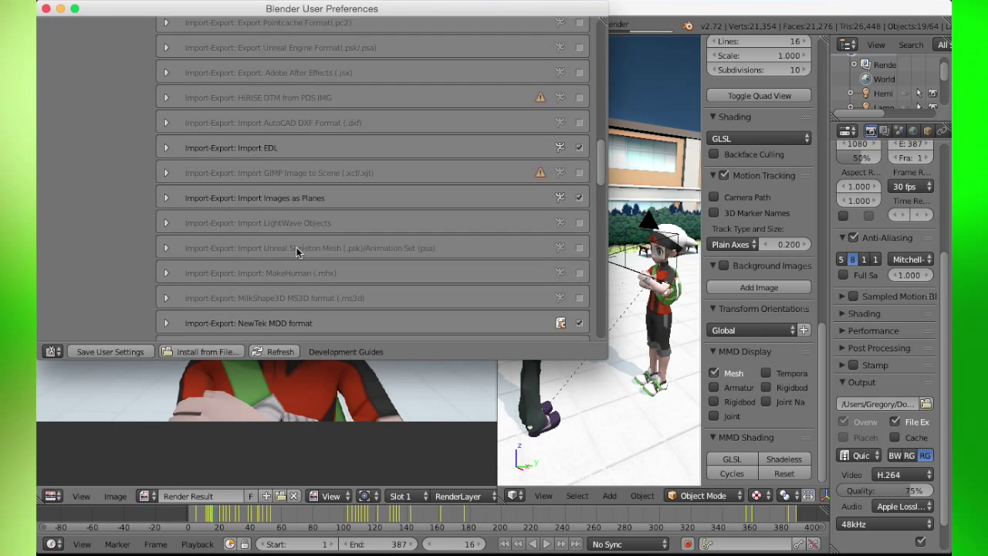
{"action": "scroll", "scroll_direction": "down", "scroll_amount": 3}
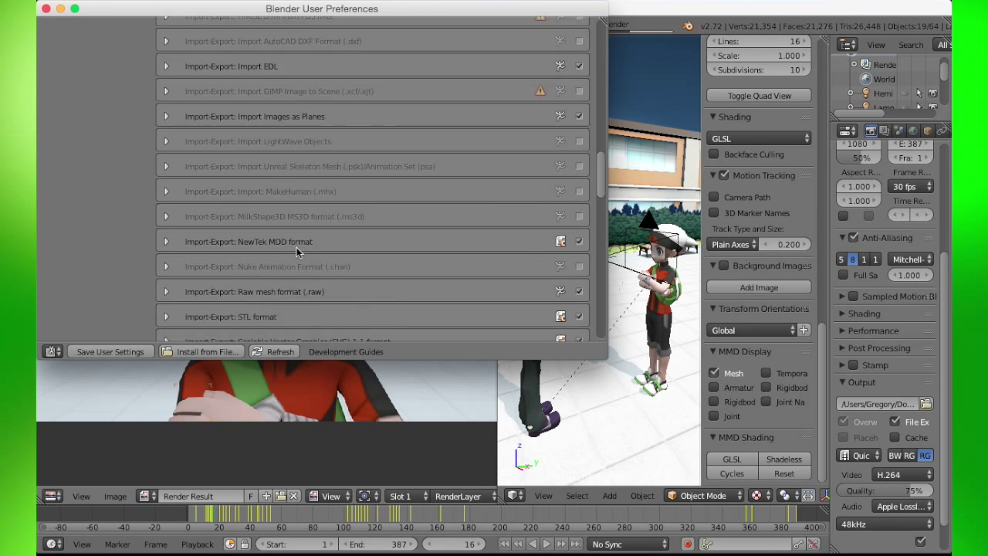
{"action": "scroll", "scroll_direction": "down", "scroll_amount": 3}
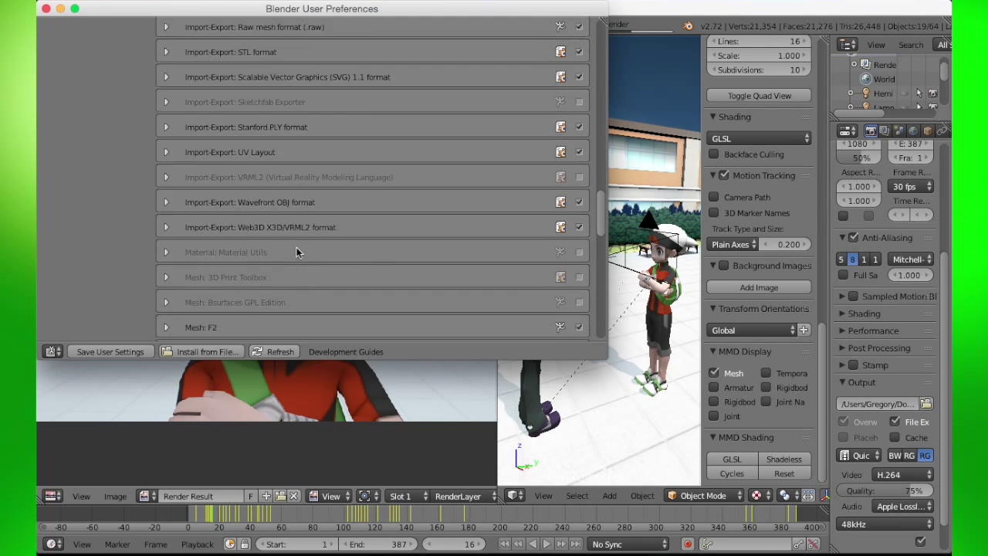
{"action": "scroll", "scroll_direction": "down", "scroll_amount": 3}
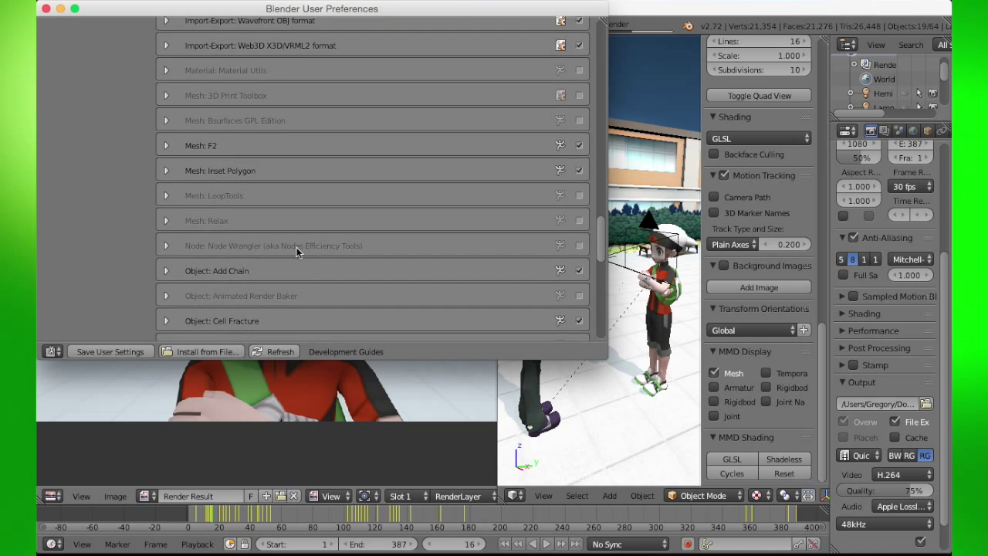
{"action": "scroll", "scroll_direction": "down", "scroll_amount": 3}
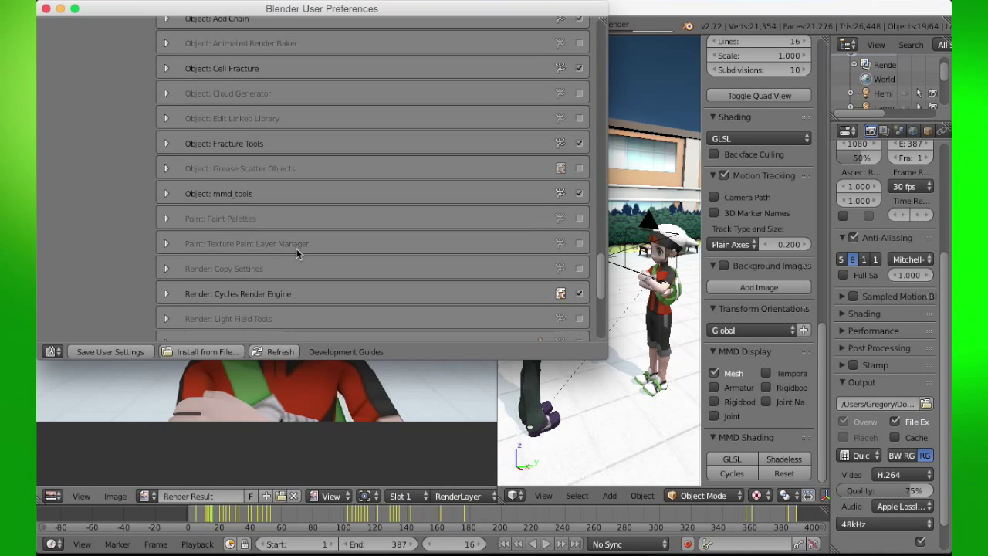
{"action": "scroll", "scroll_direction": "down", "scroll_amount": 3}
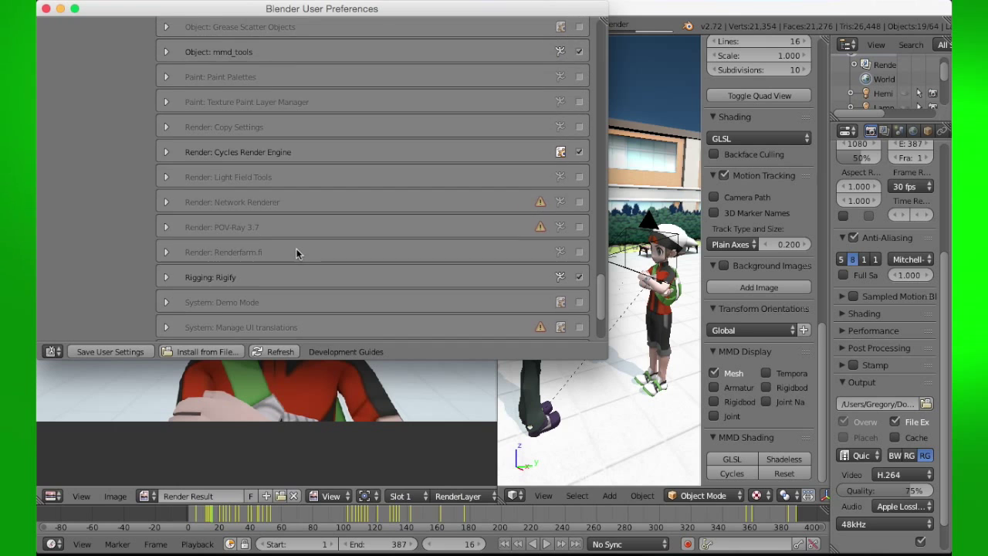
{"action": "scroll", "scroll_direction": "down", "scroll_amount": 3}
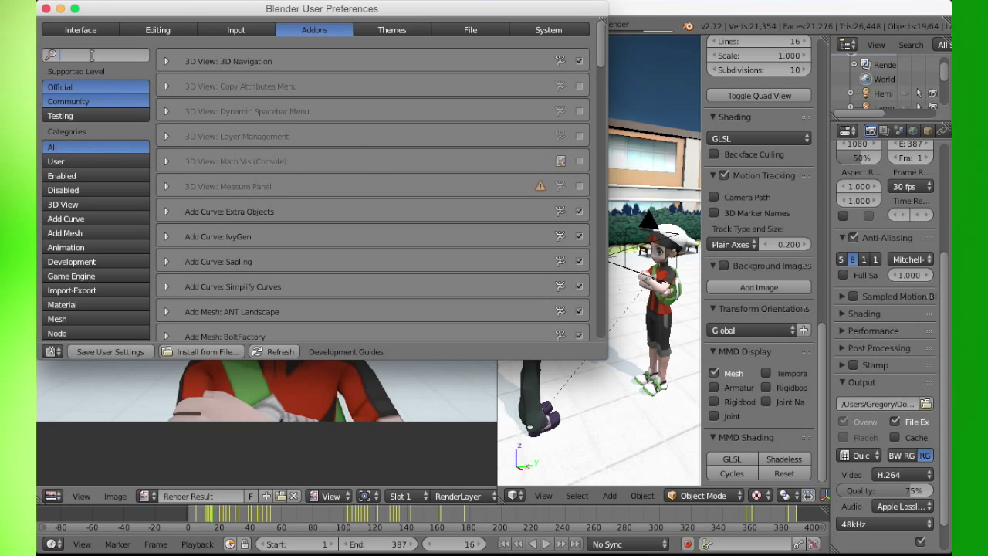
Step: Filter the add-on list by searching for 'sc' in the search field
{"action": "type", "text": "Scre"}
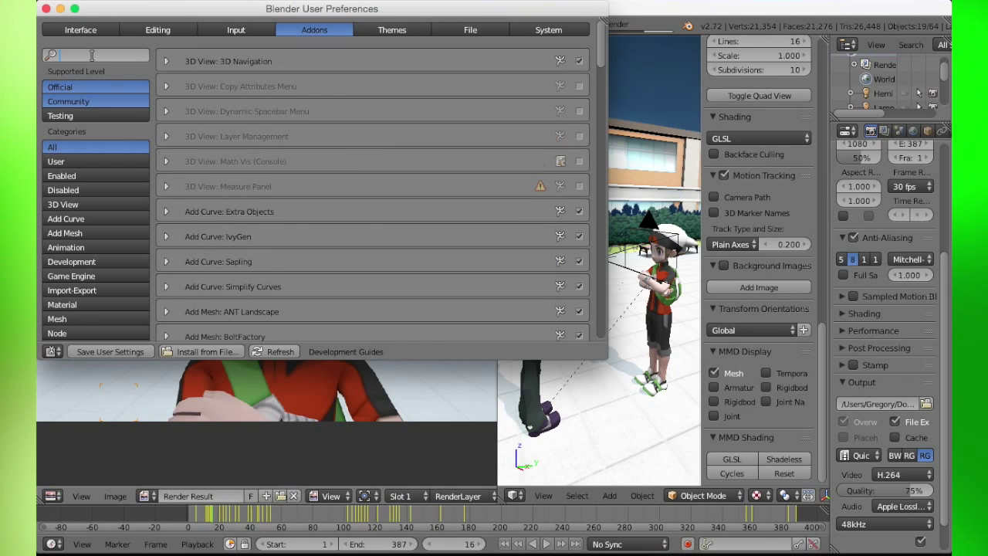
{"action": "type", "text": "sc"}
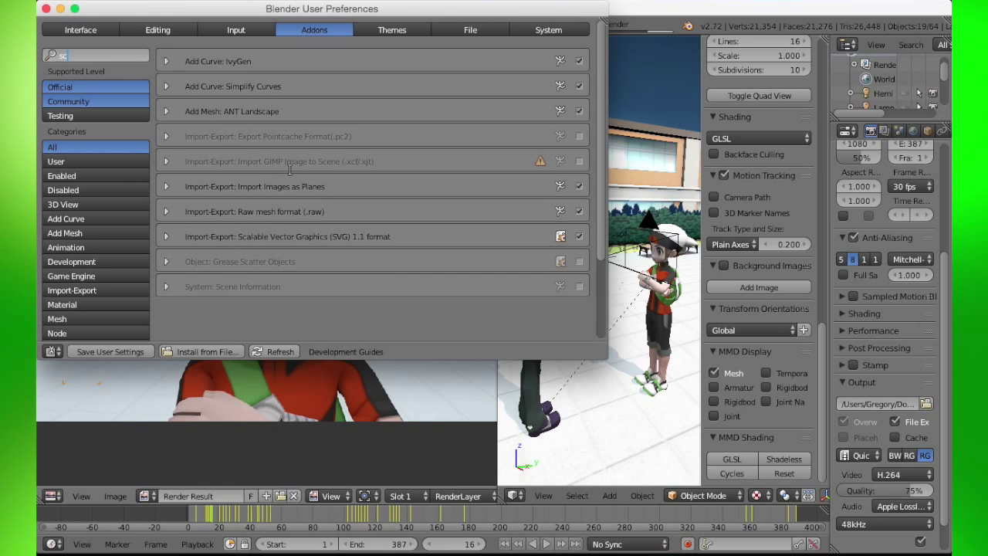
{"action": "mouse_move", "coordinate": [517, 301]}
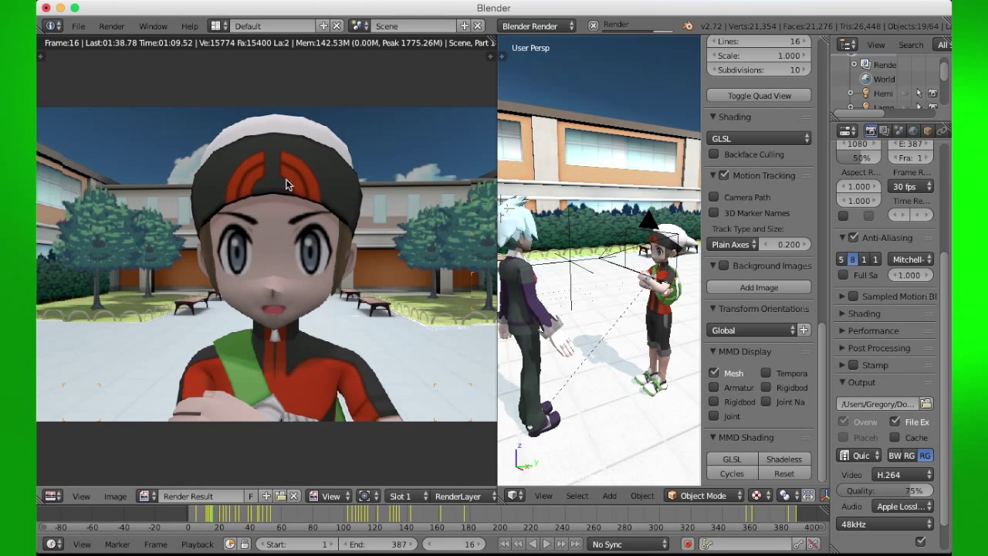
{"action": "mouse_move", "coordinate": [340, 166]}
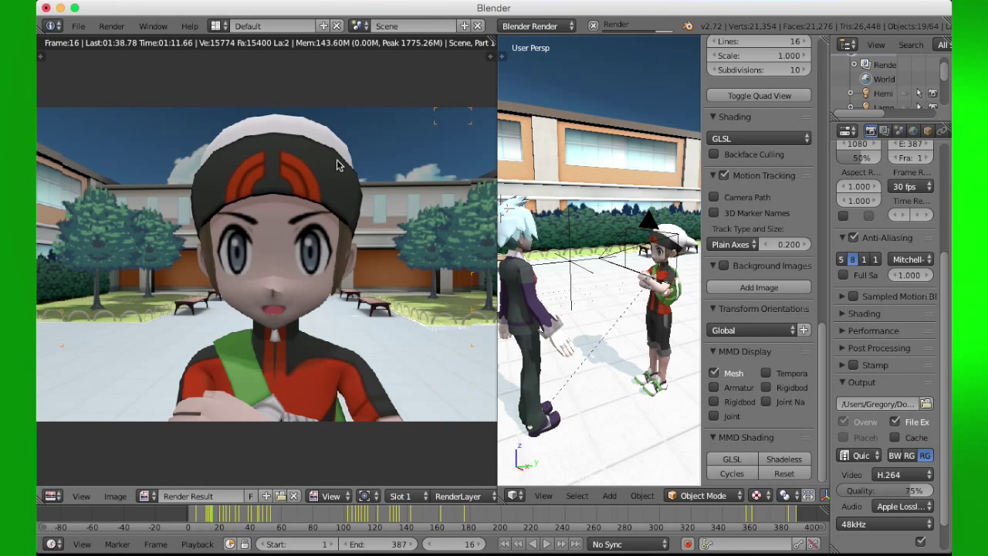
{"action": "mouse_move", "coordinate": [378, 97]}
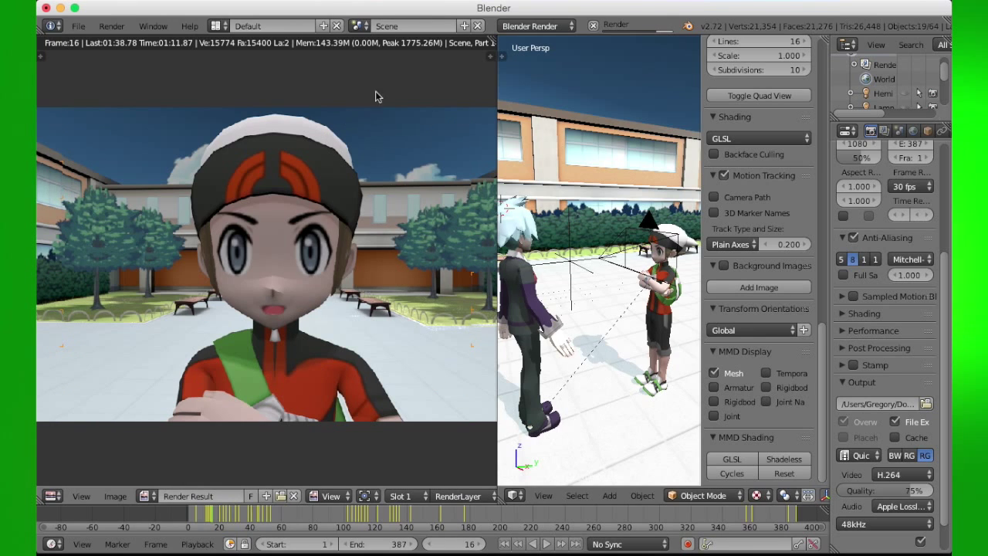
{"action": "mouse_move", "coordinate": [419, 161]}
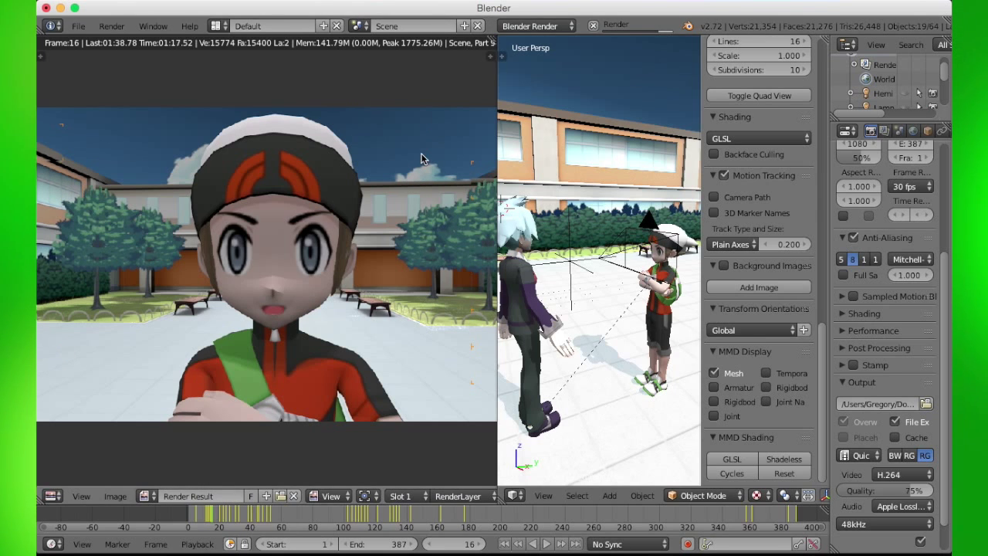
{"action": "mouse_move", "coordinate": [434, 139]}
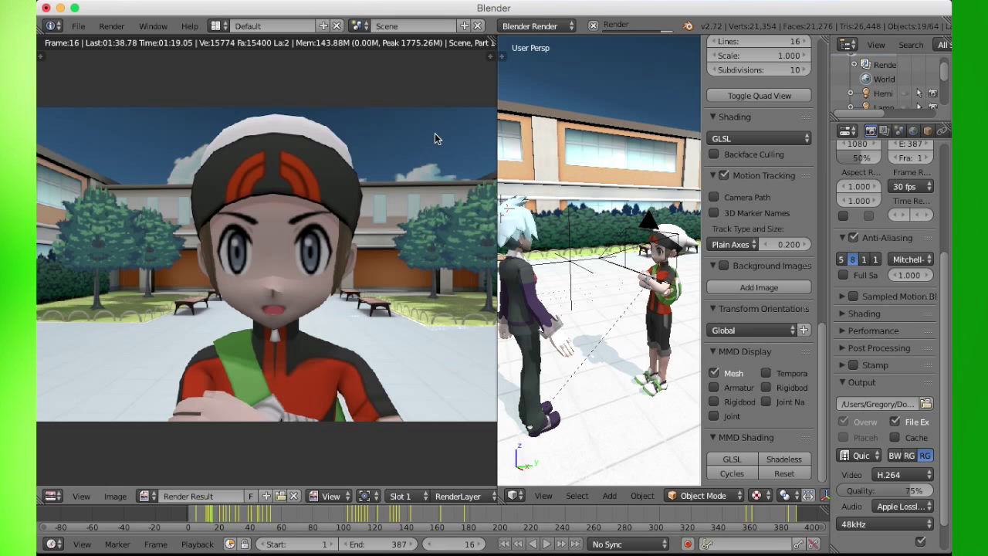
{"action": "mouse_move", "coordinate": [345, 307]}
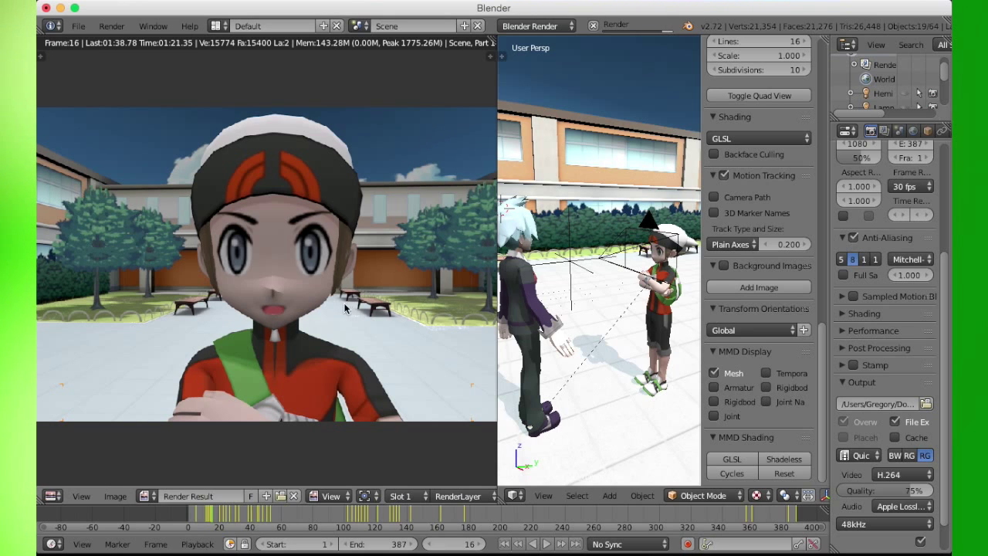
{"action": "mouse_move", "coordinate": [484, 12]}
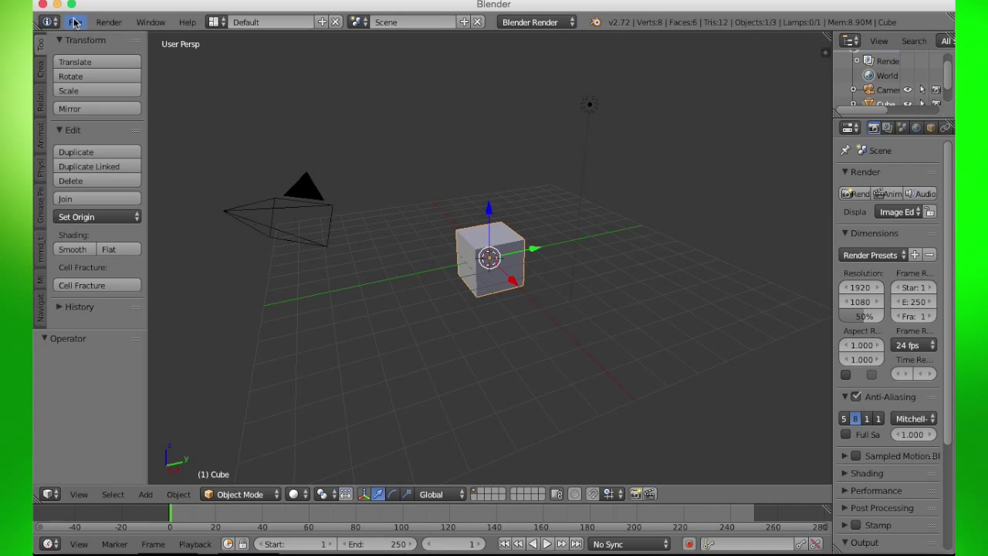
Step: Reopen User Preferences, search add-ons for 's', and enable 3D View: Screencast Keys
{"action": "left_click", "coordinate": [75, 22]}
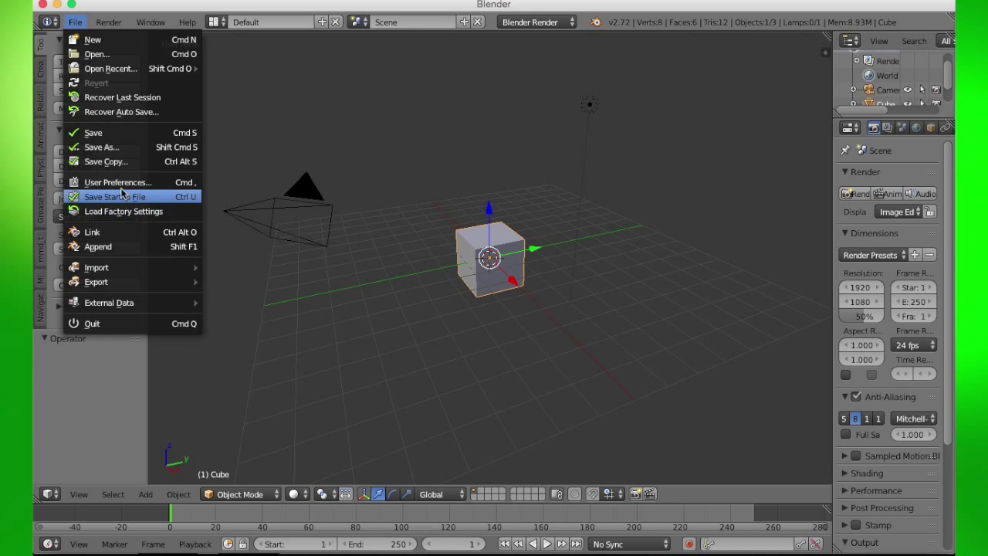
{"action": "left_click", "coordinate": [118, 182]}
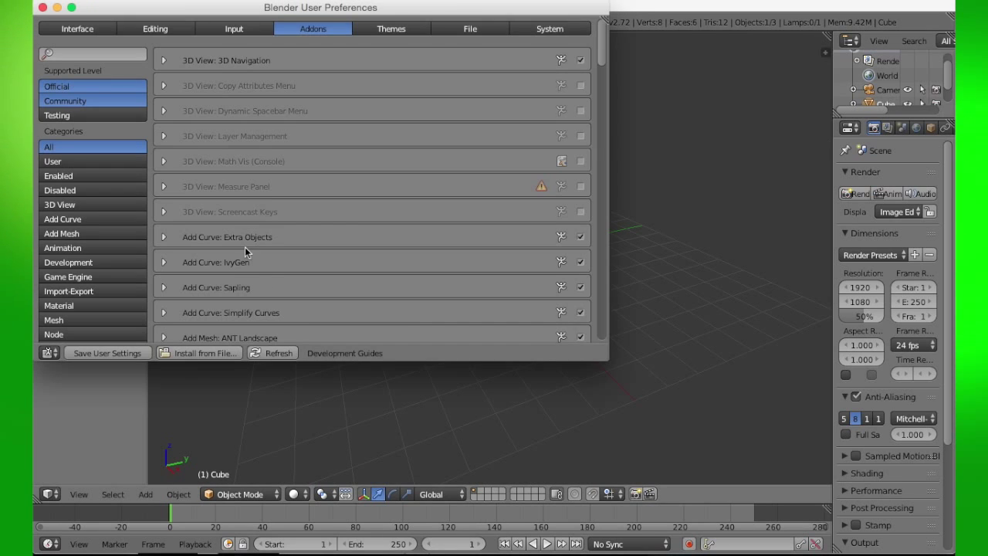
{"action": "scroll", "scroll_direction": "down", "scroll_amount": 3}
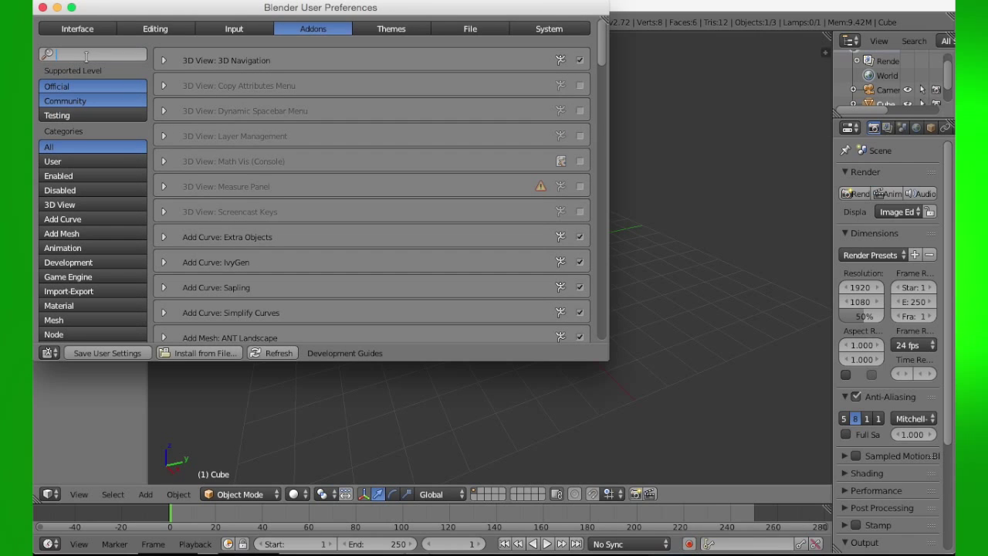
{"action": "type", "text": "s"}
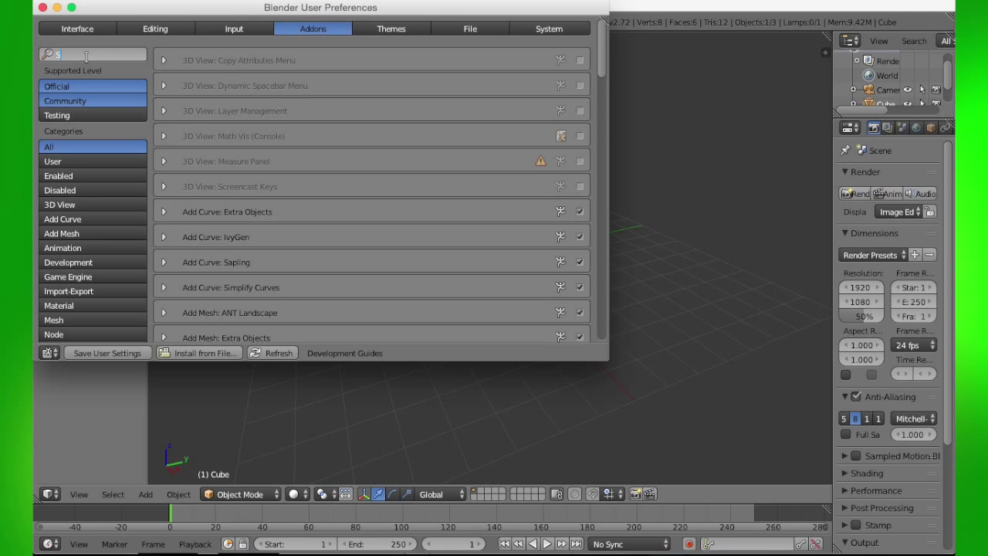
{"action": "mouse_move", "coordinate": [189, 187]}
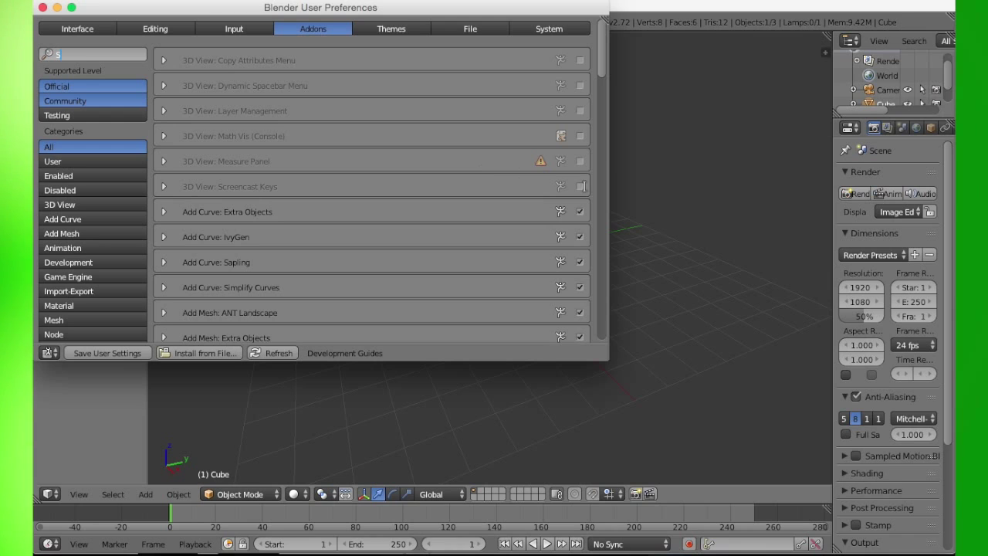
{"action": "left_click", "coordinate": [580, 186]}
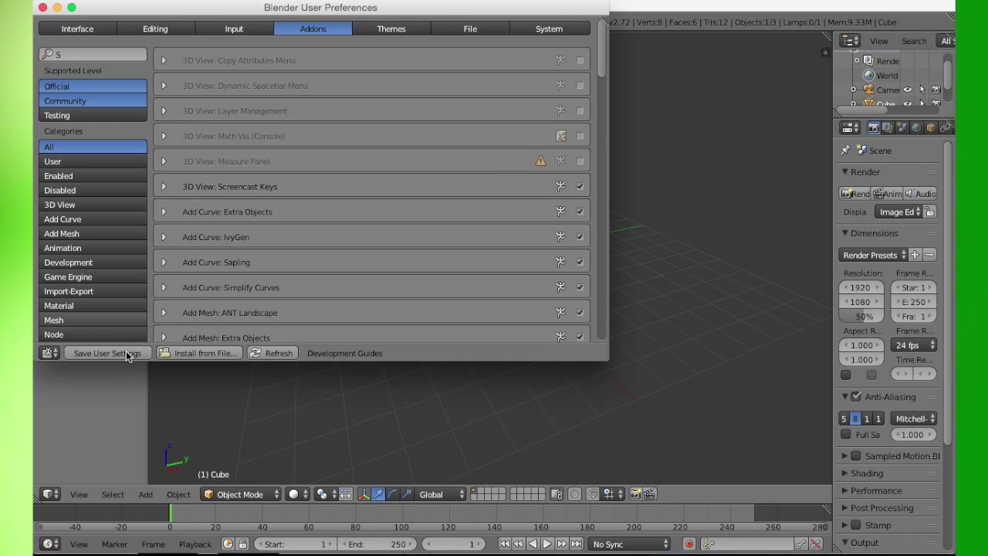
{"action": "mouse_move", "coordinate": [106, 353]}
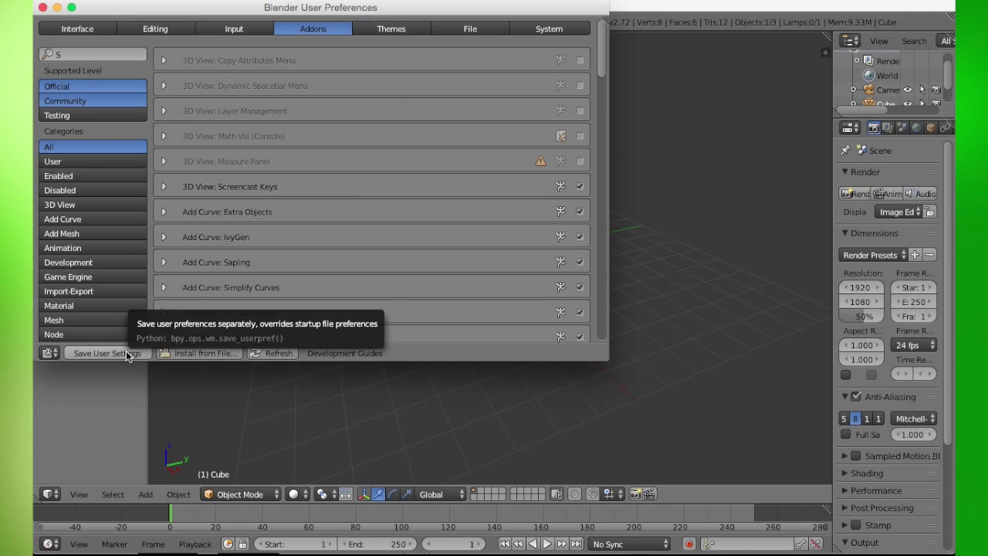
{"action": "mouse_move", "coordinate": [546, 356]}
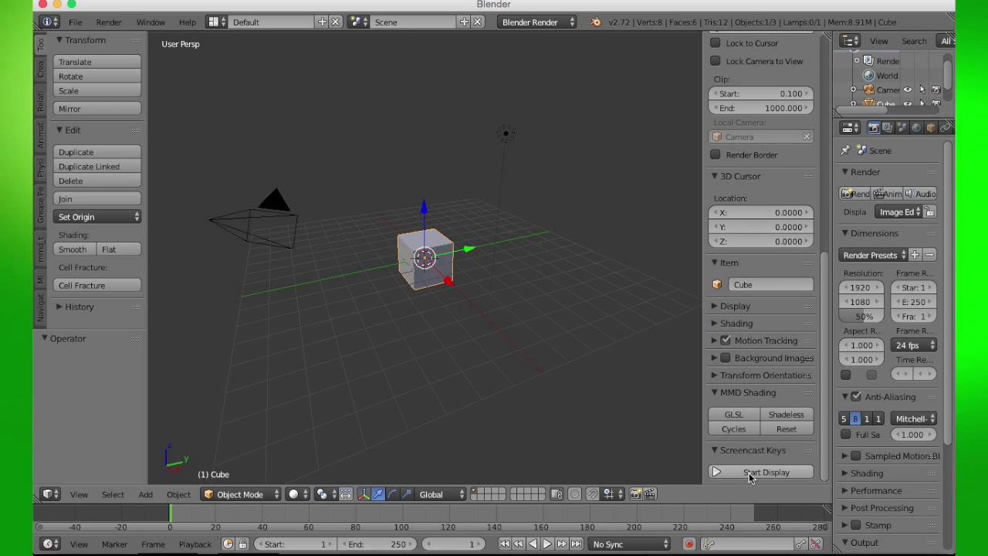
{"action": "mouse_move", "coordinate": [760, 471]}
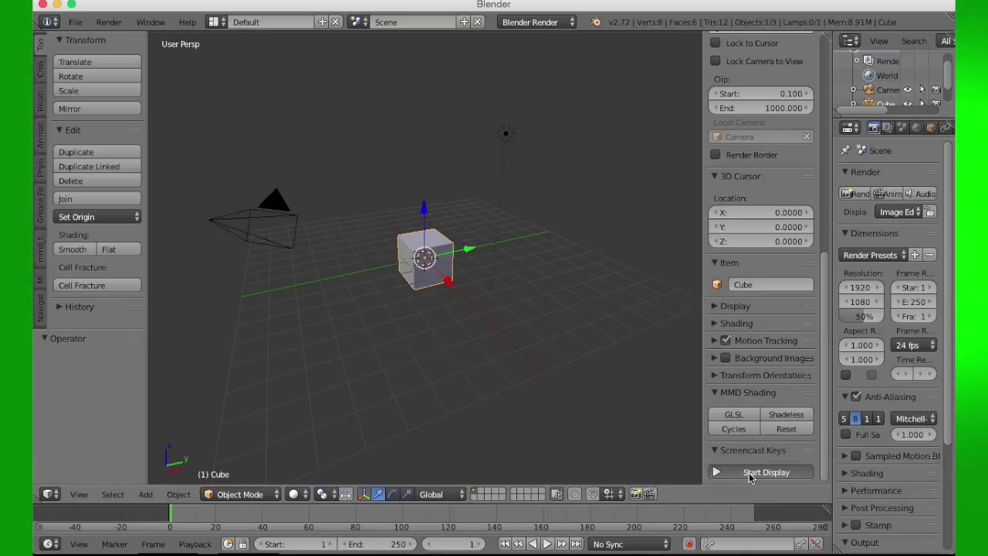
Step: Activate Screencast Keys' Start Display in the 3D view sidebar
{"action": "left_click", "coordinate": [765, 471]}
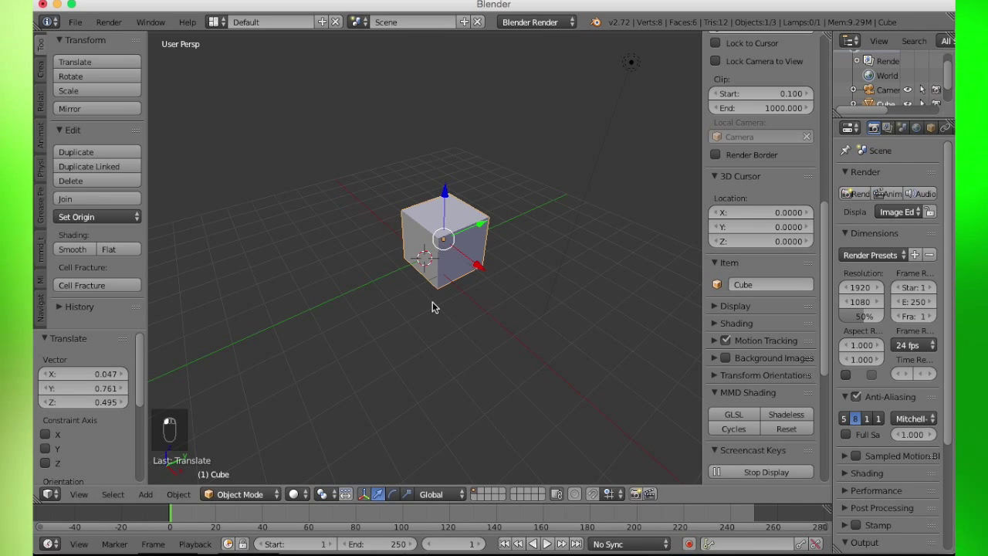
{"action": "mouse_move", "coordinate": [455, 258]}
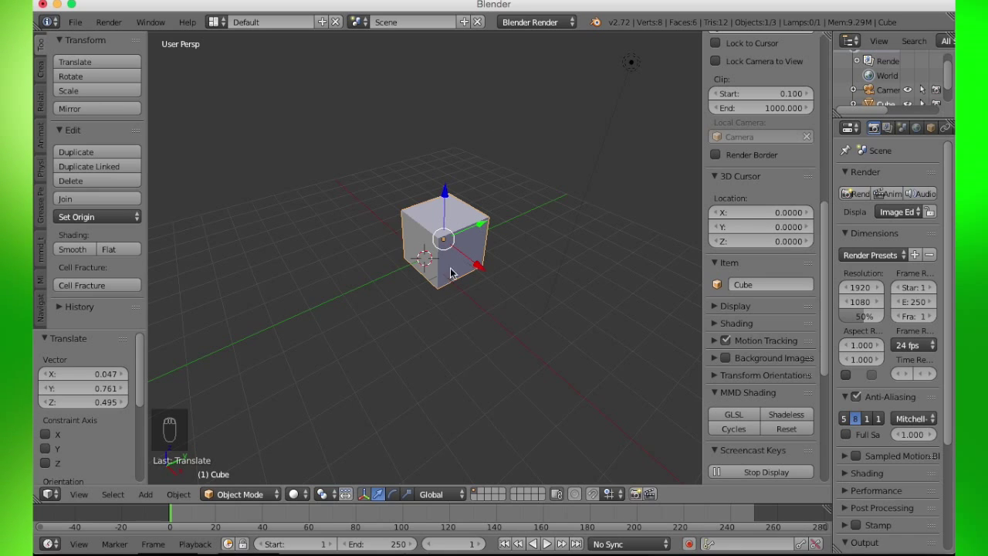
{"action": "mouse_move", "coordinate": [506, 256]}
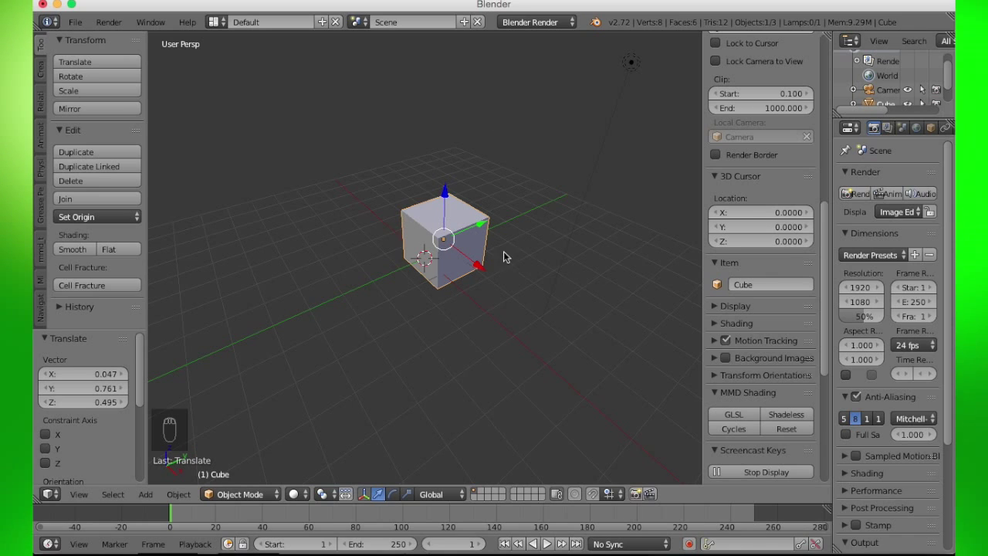
{"action": "mouse_move", "coordinate": [343, 178]}
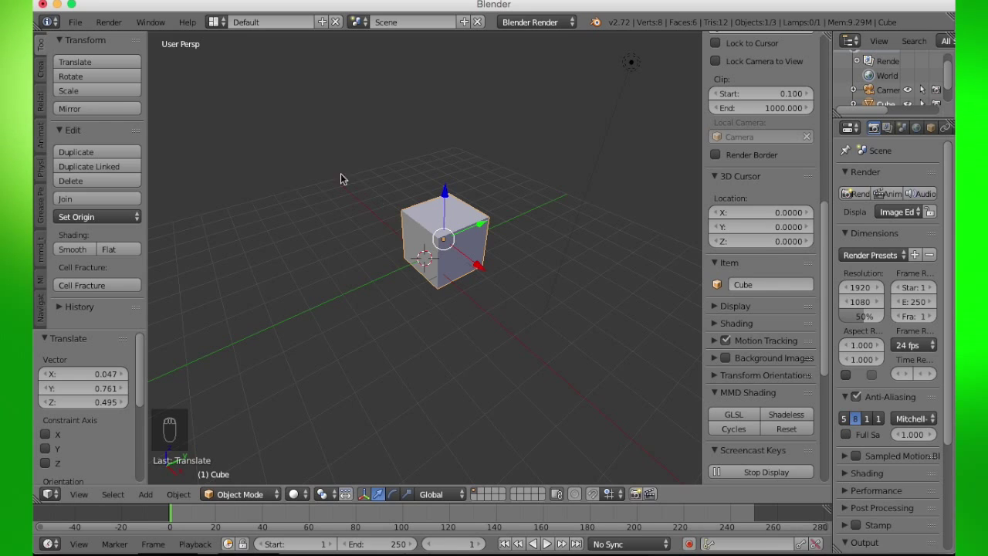
{"action": "mouse_move", "coordinate": [433, 289]}
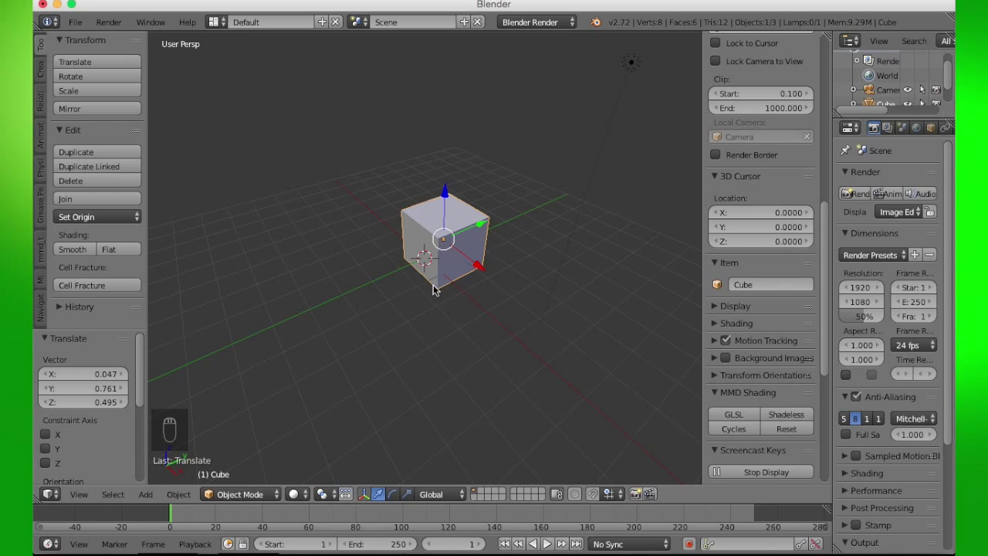
{"action": "mouse_move", "coordinate": [399, 262]}
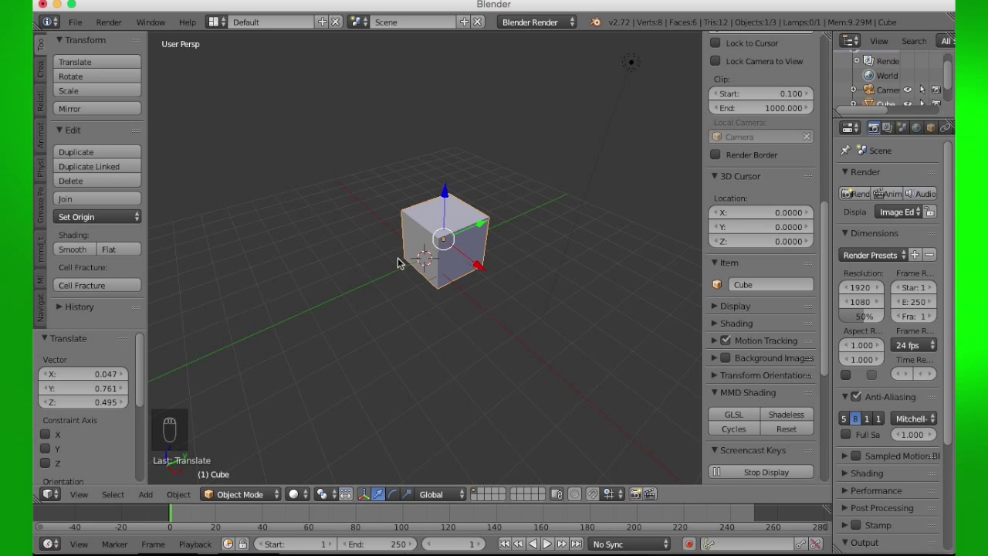